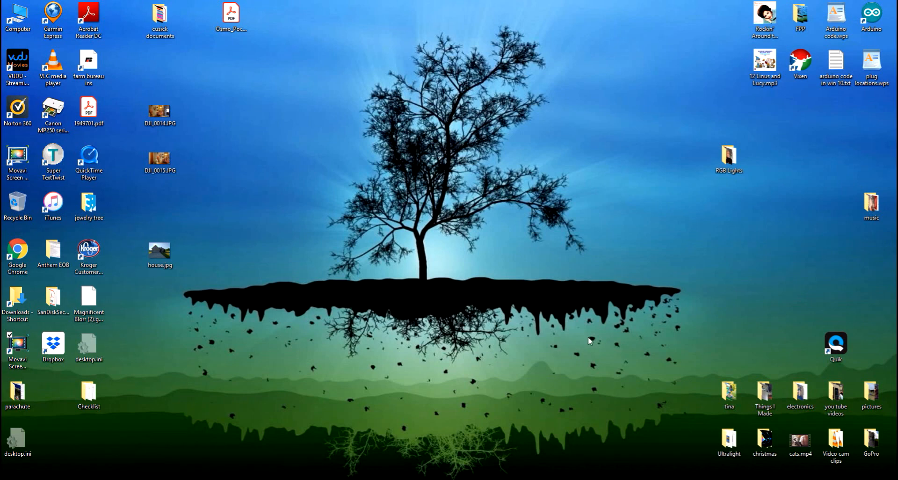
{"action": "mouse_move", "coordinate": [464, 385]}
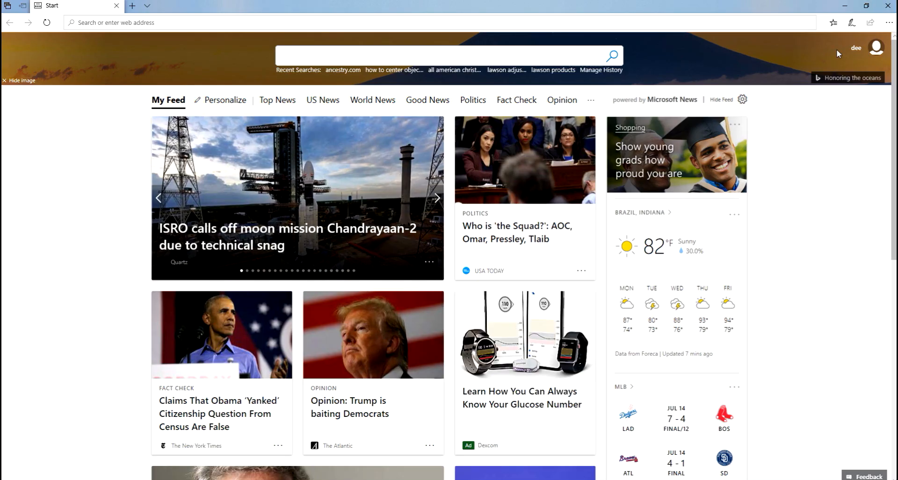
Load the saved '207' favorite to show the SanDevices E682 configuration page.
{"action": "left_click", "coordinate": [834, 23]}
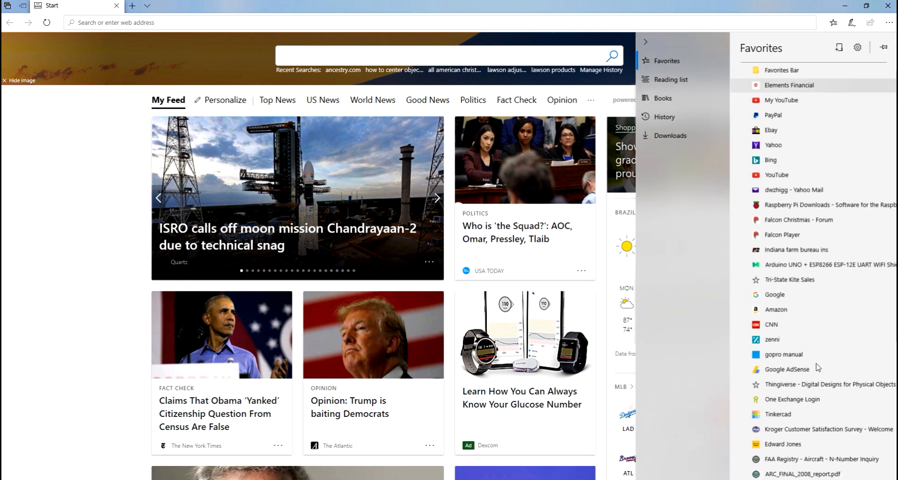
{"action": "scroll", "scroll_direction": "down", "scroll_amount": 3}
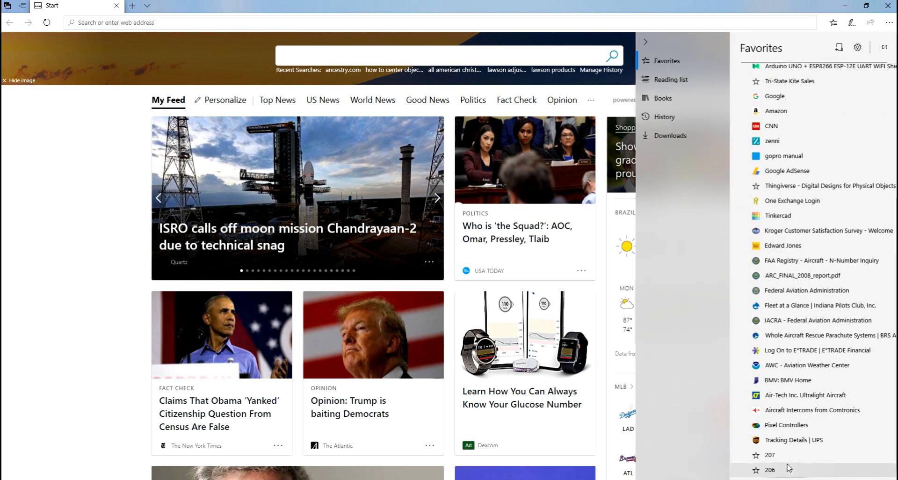
{"action": "mouse_move", "coordinate": [777, 455]}
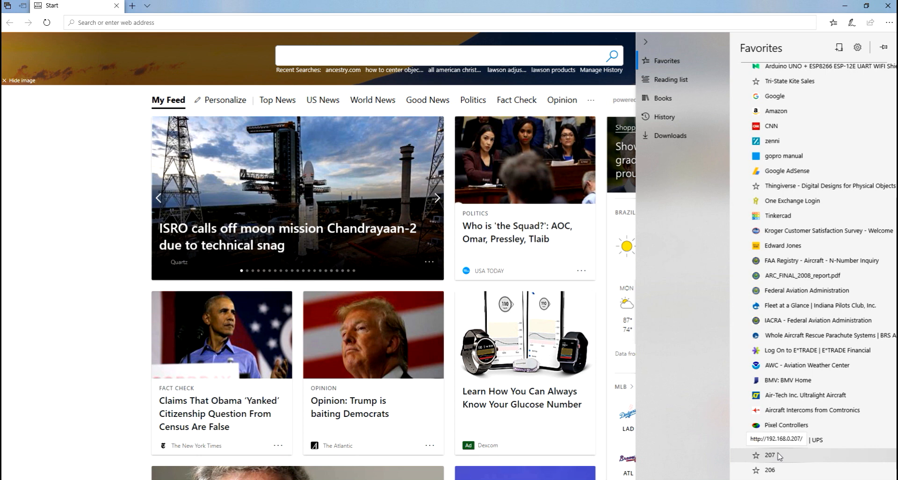
{"action": "left_click", "coordinate": [770, 455]}
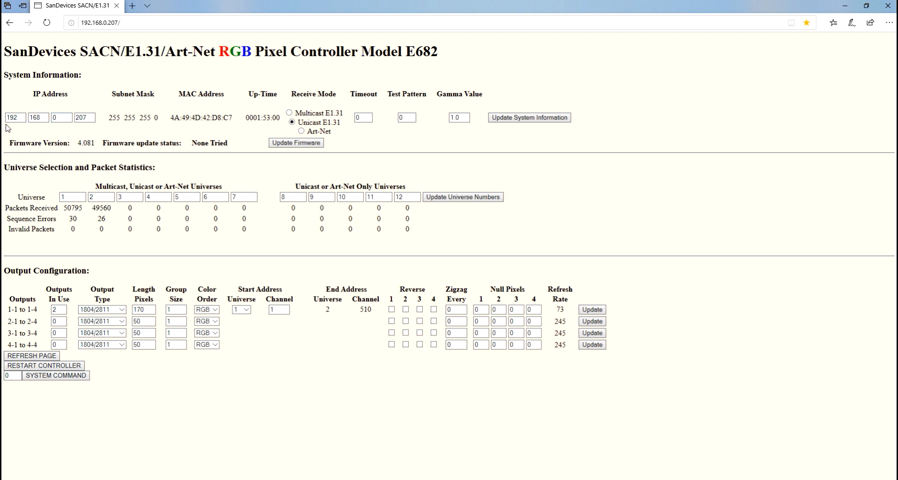
{"action": "left_click", "coordinate": [61, 117]}
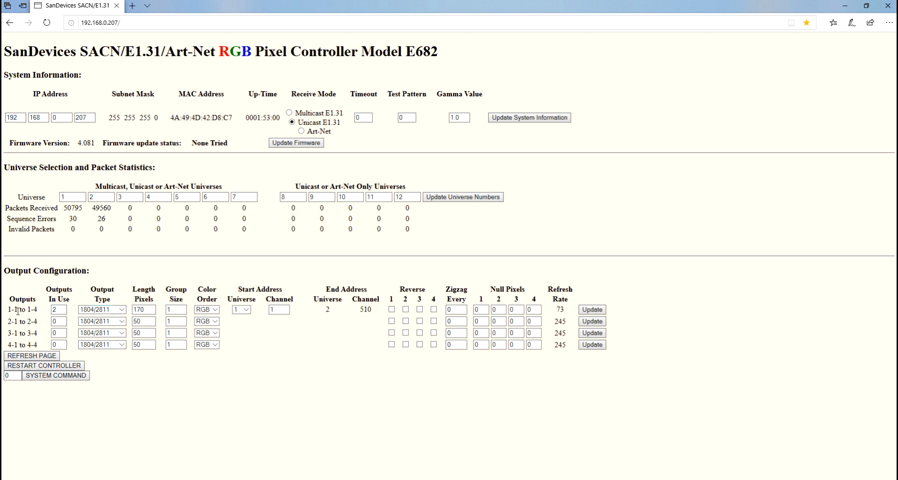
{"action": "mouse_move", "coordinate": [37, 307]}
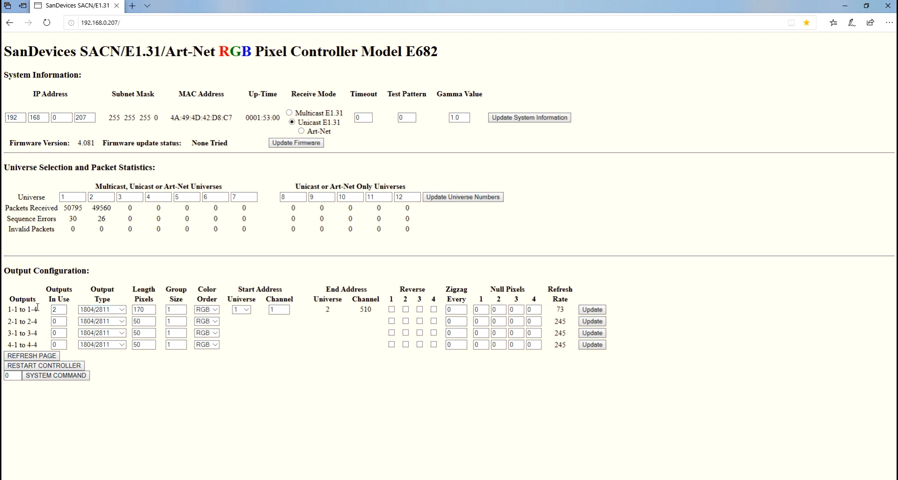
{"action": "left_click", "coordinate": [58, 309]}
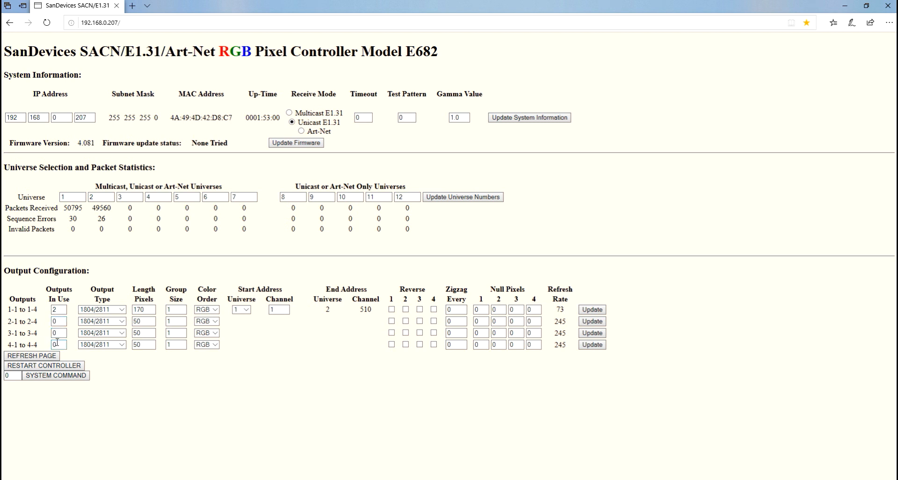
{"action": "mouse_move", "coordinate": [239, 342]}
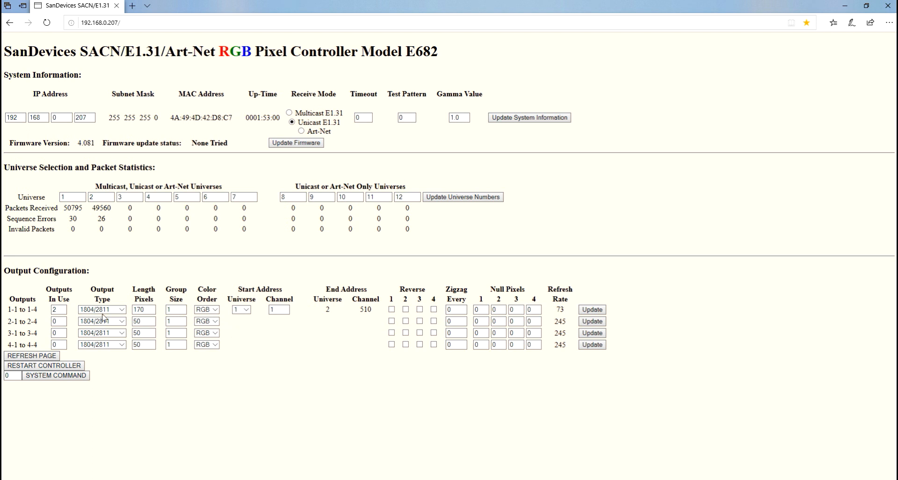
{"action": "left_click", "coordinate": [57, 309]}
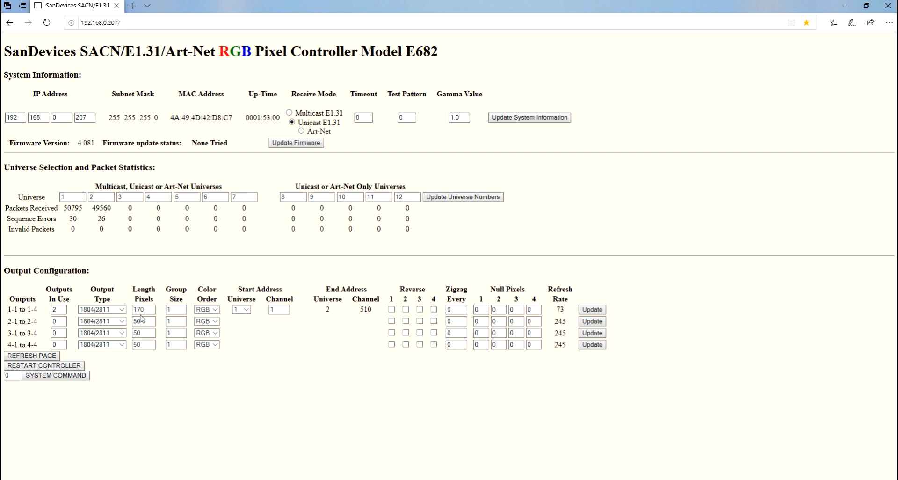
{"action": "left_click", "coordinate": [143, 309]}
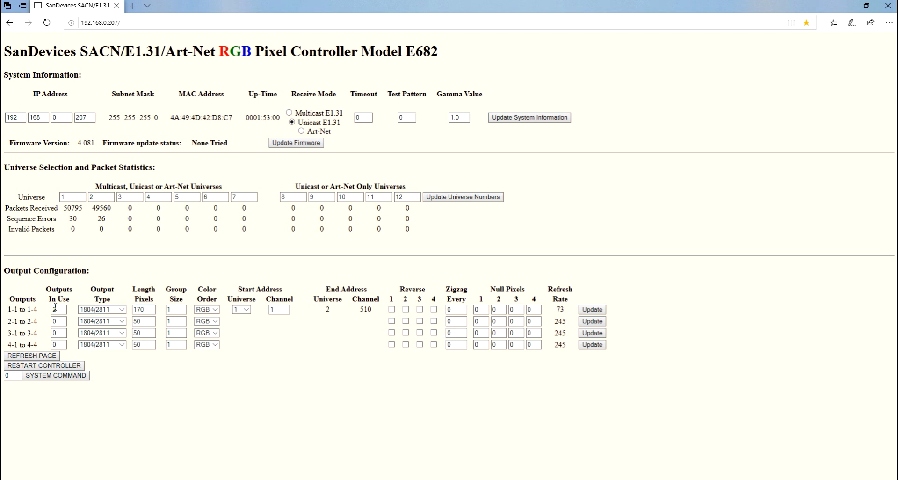
Submit output row 1-1 to 1-4: 2 outputs, 170 pixels, universe 1, channel 1.
{"action": "left_click", "coordinate": [58, 309]}
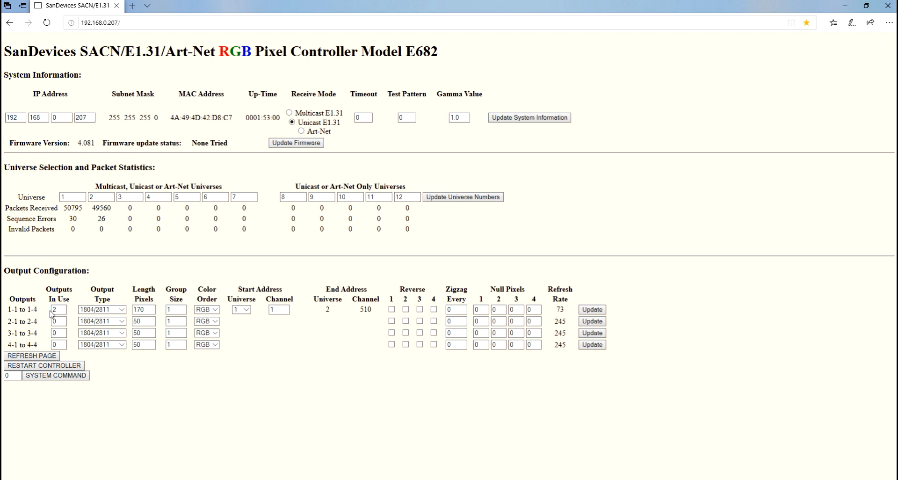
{"action": "left_click", "coordinate": [143, 310]}
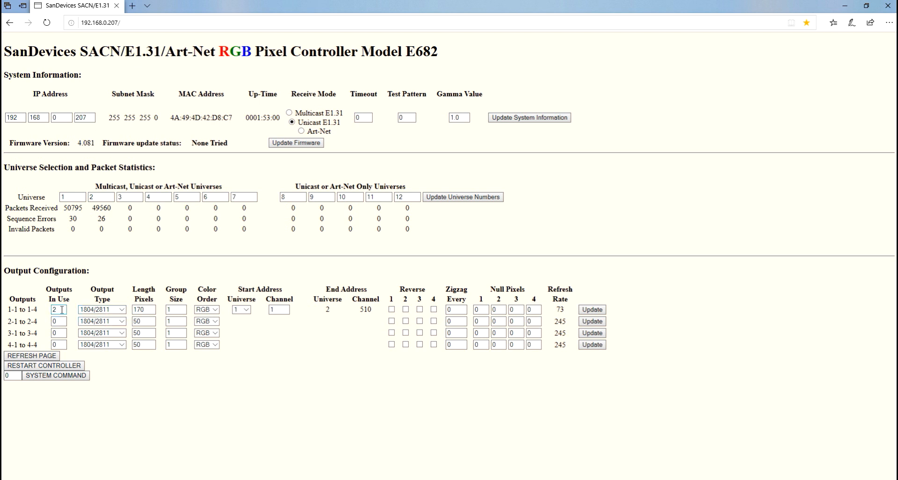
{"action": "left_click", "coordinate": [143, 309]}
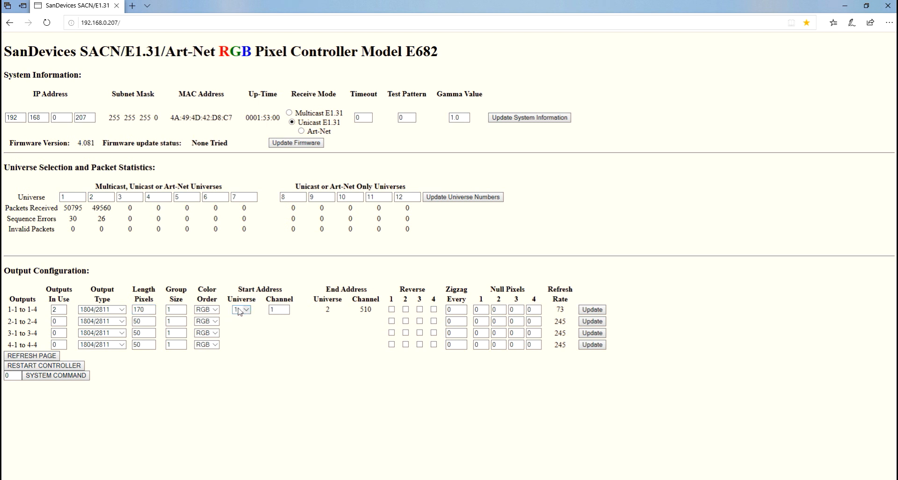
{"action": "left_click", "coordinate": [279, 309]}
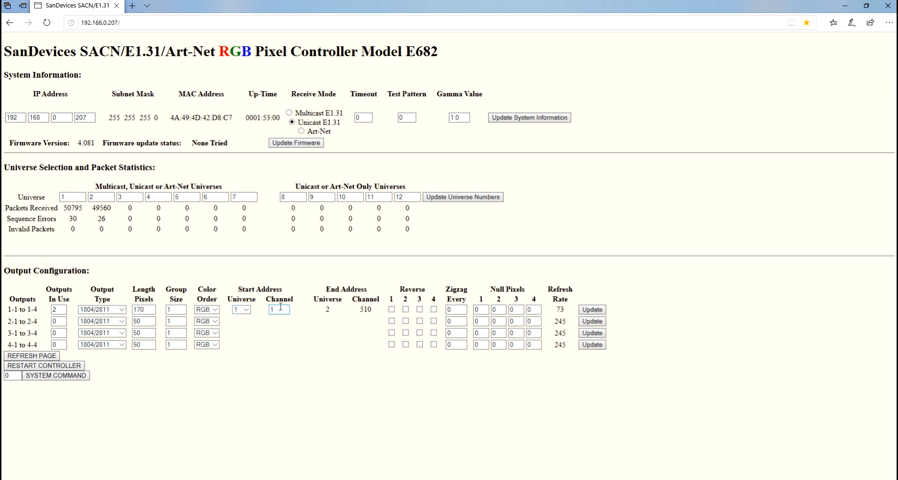
{"action": "left_click", "coordinate": [592, 309]}
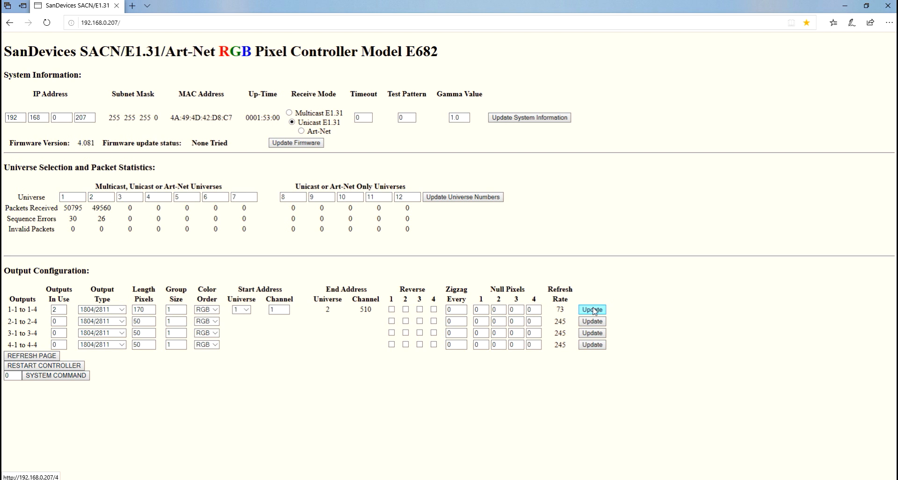
{"action": "left_click", "coordinate": [592, 309]}
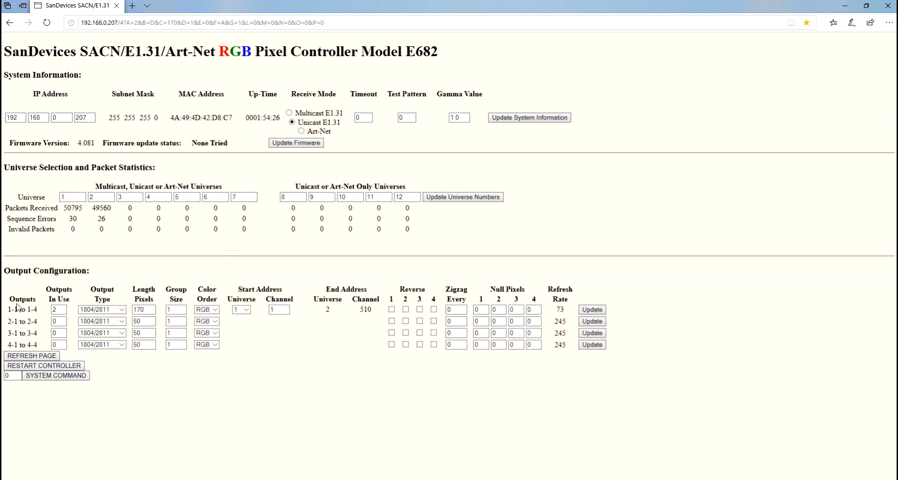
{"action": "mouse_move", "coordinate": [309, 313]}
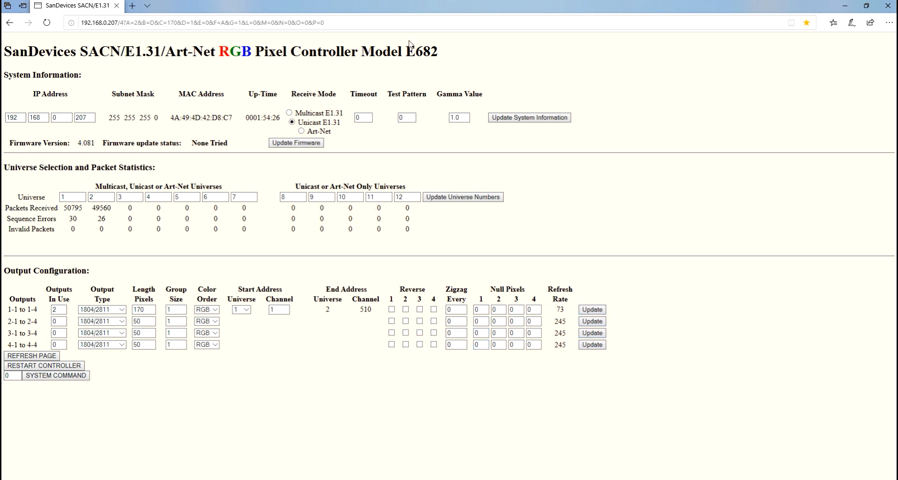
{"action": "mouse_move", "coordinate": [790, 46]}
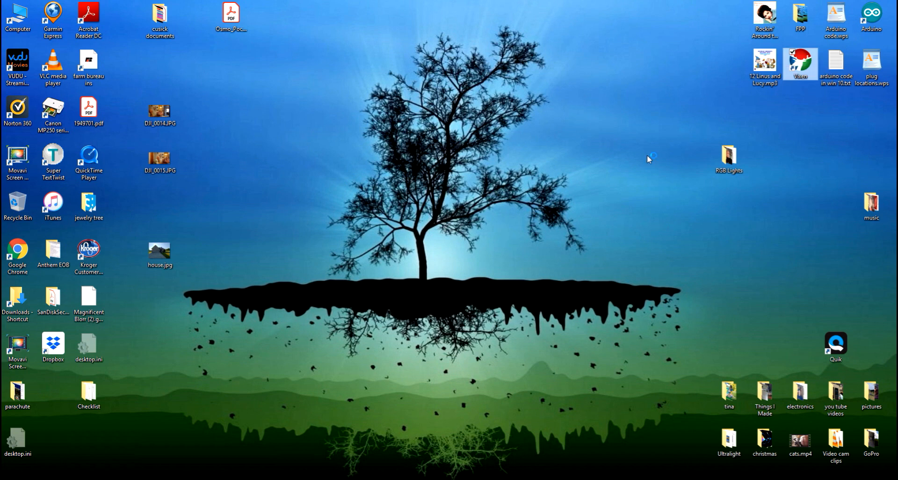
{"action": "mouse_move", "coordinate": [646, 163]}
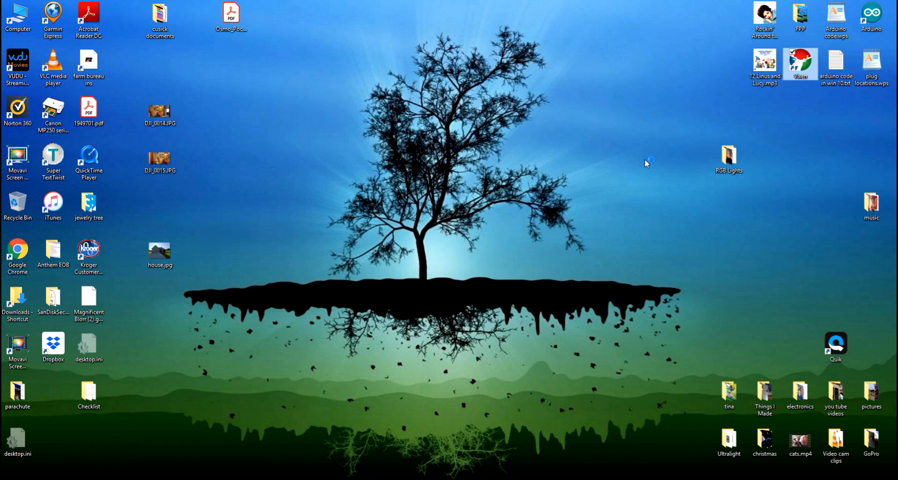
{"action": "mouse_move", "coordinate": [635, 174]}
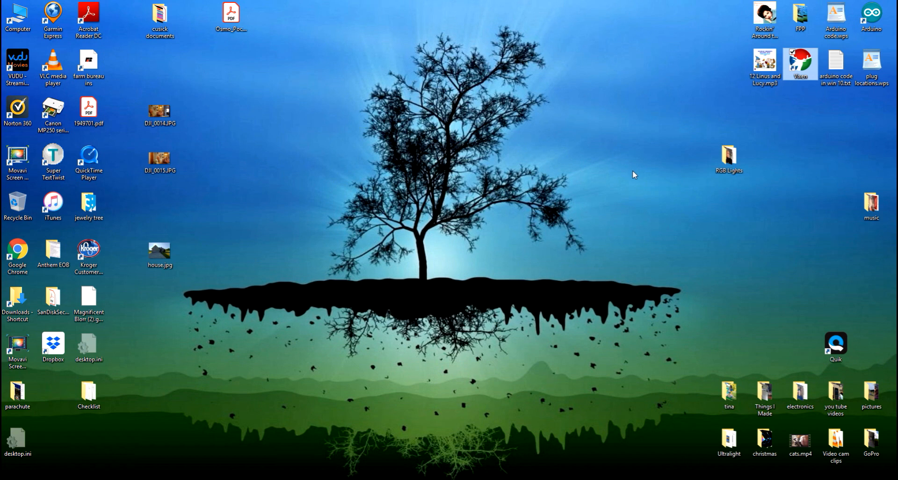
Launch Vixen 3.3u2 from its desktop shortcut.
{"action": "double_click", "coordinate": [800, 63]}
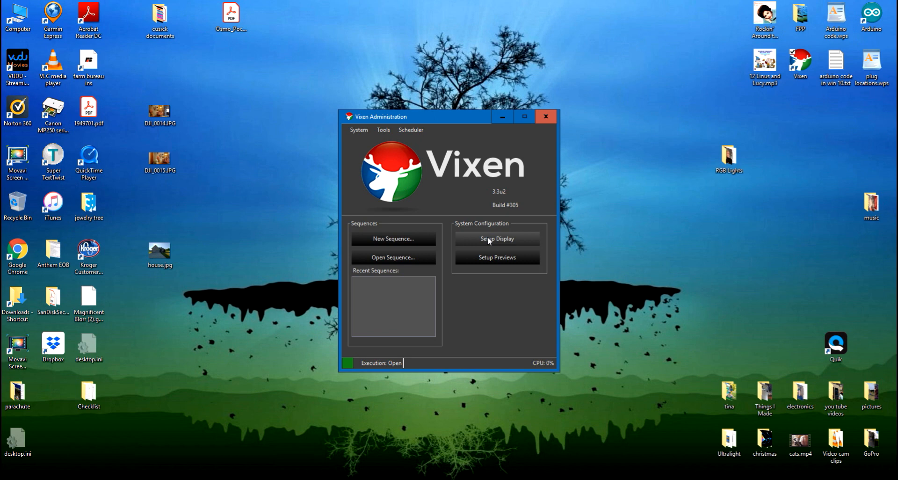
Open Display Setup with Streaming ACN (E1.31) selected as the controller type.
{"action": "left_click", "coordinate": [497, 238]}
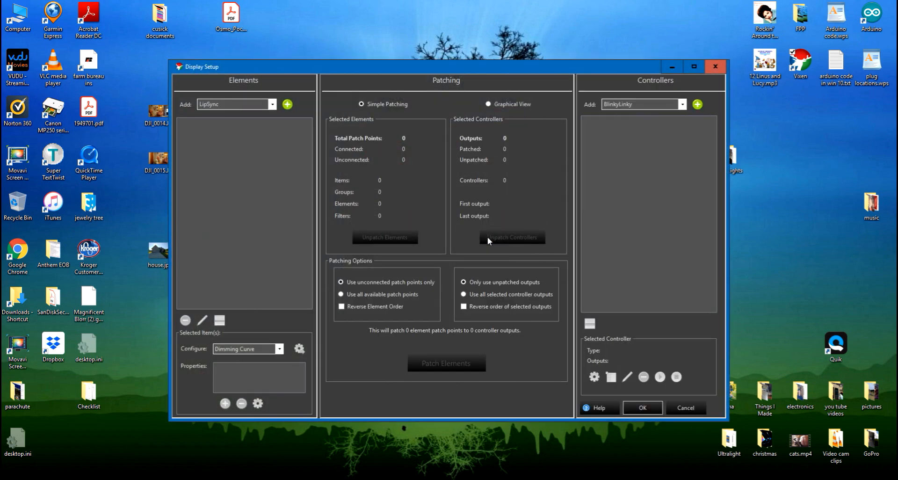
{"action": "mouse_move", "coordinate": [566, 154]}
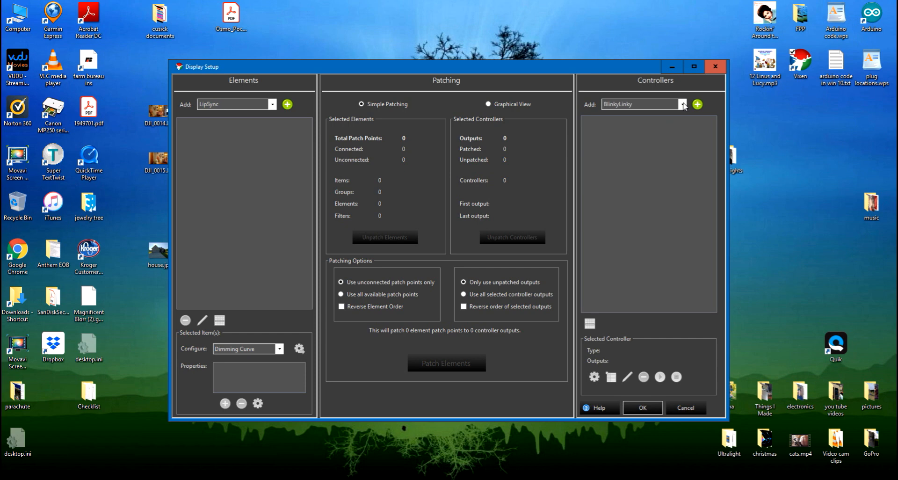
{"action": "left_click", "coordinate": [681, 104]}
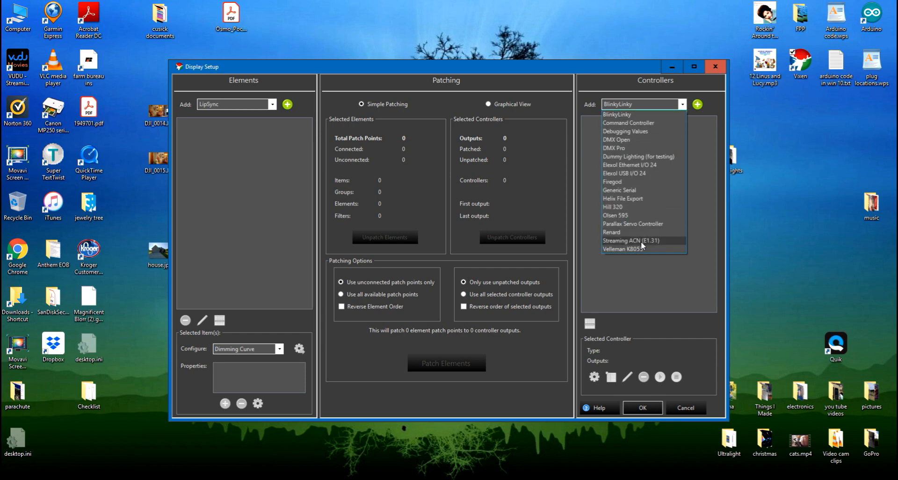
{"action": "mouse_move", "coordinate": [662, 242]}
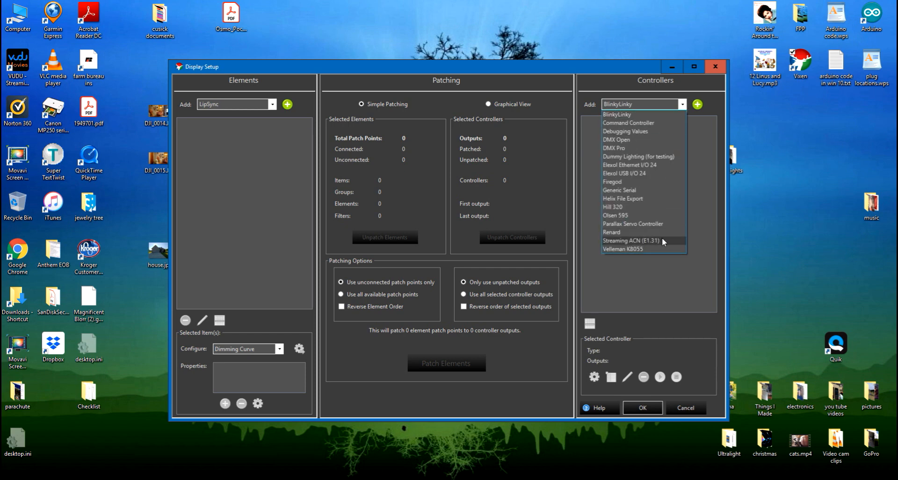
{"action": "left_click", "coordinate": [631, 240]}
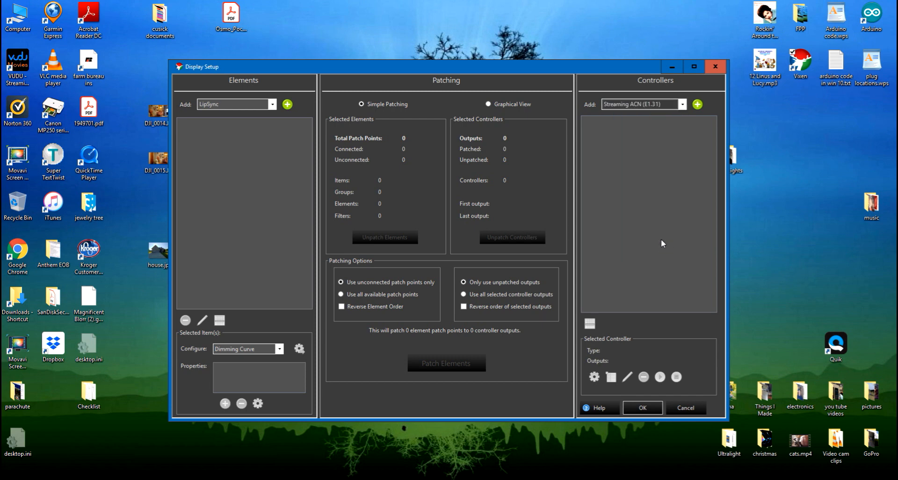
Add an E1.31 controller named '207' with 960 outputs.
{"action": "left_click", "coordinate": [697, 104]}
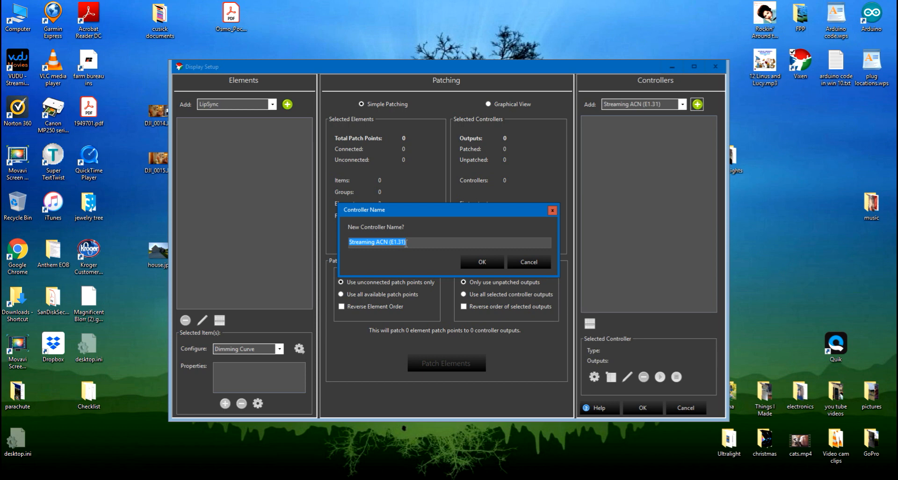
{"action": "type", "text": "20"}
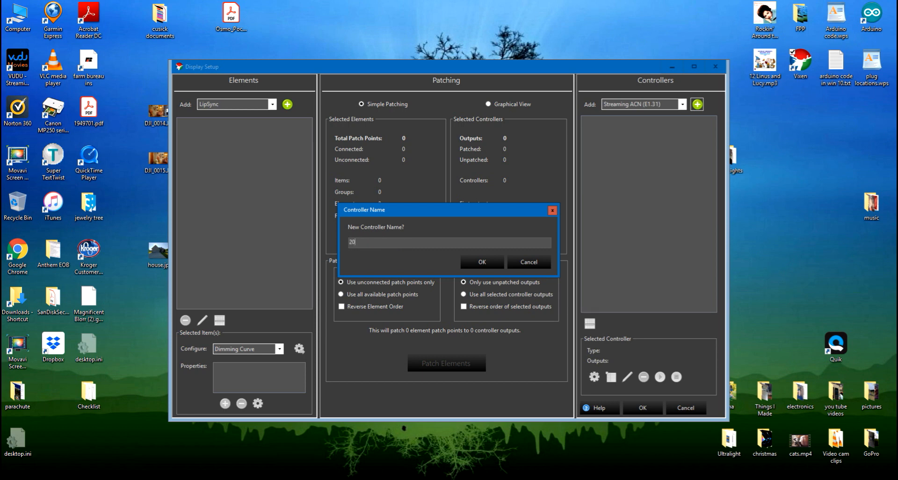
{"action": "type", "text": "7"}
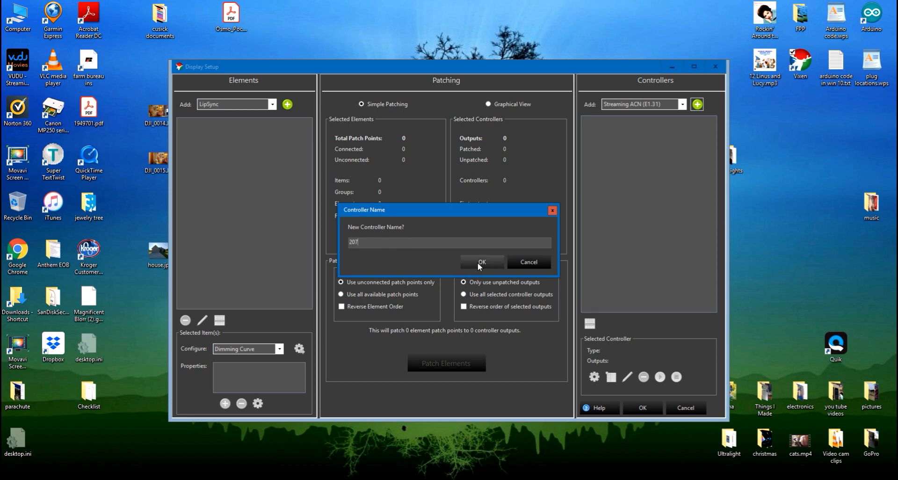
{"action": "left_click", "coordinate": [482, 262]}
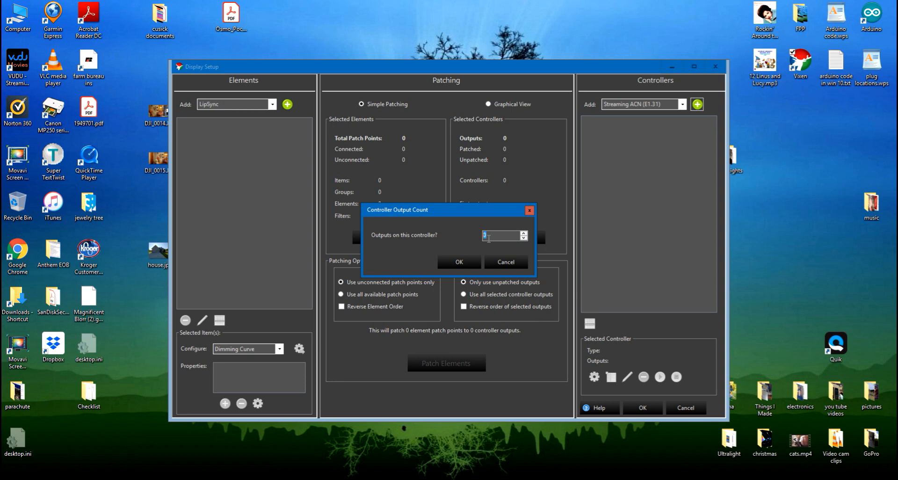
{"action": "mouse_move", "coordinate": [485, 261]}
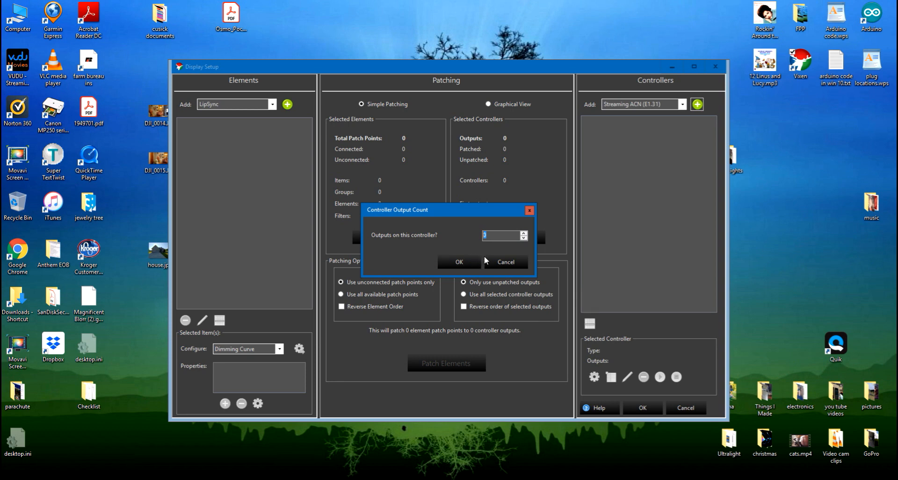
{"action": "type", "text": "960"}
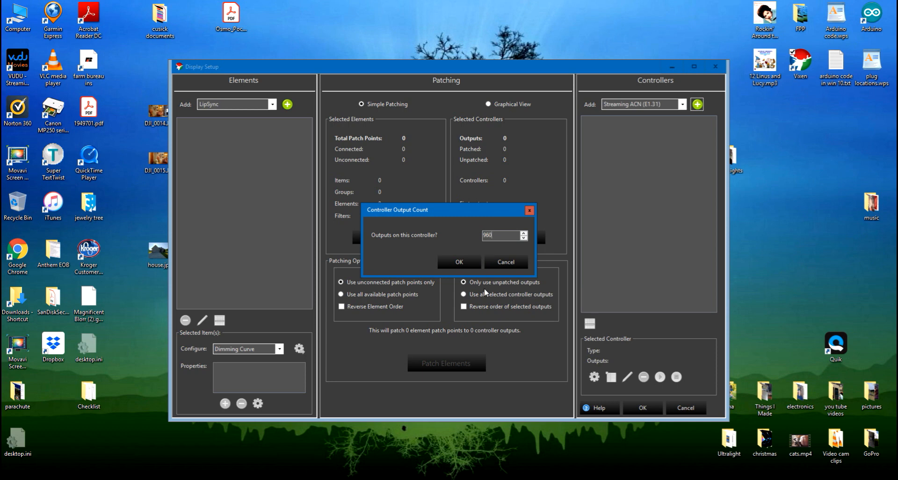
{"action": "left_click", "coordinate": [459, 262]}
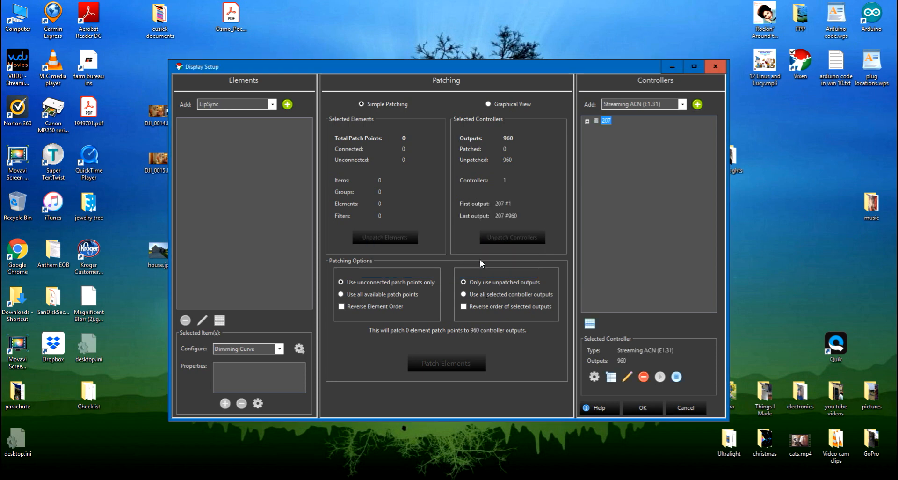
{"action": "left_click", "coordinate": [586, 121]}
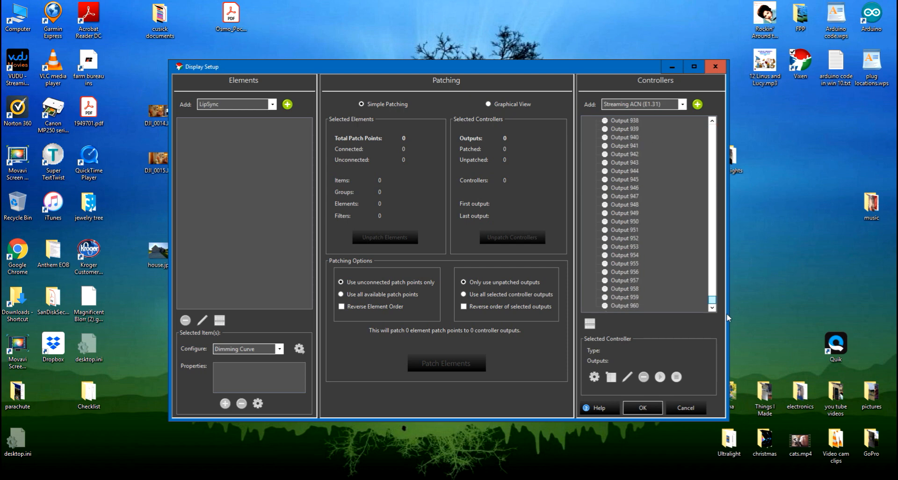
{"action": "scroll", "scroll_direction": "up", "scroll_amount": 3}
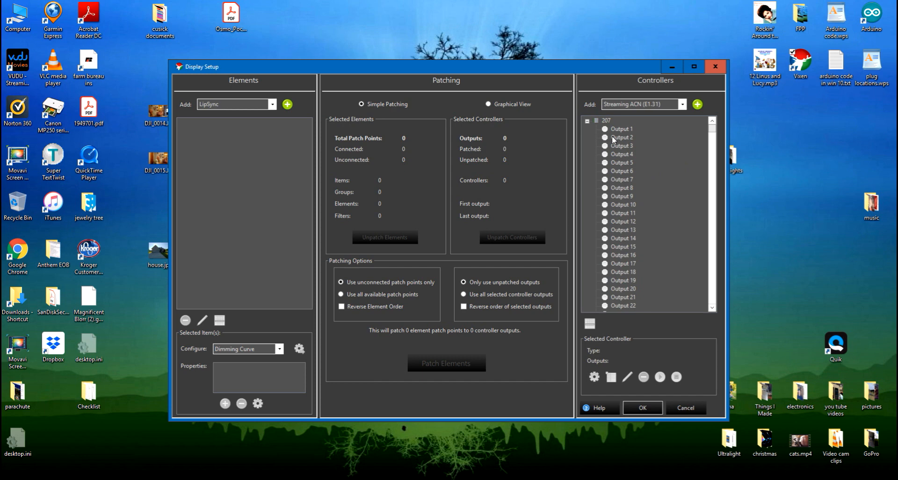
{"action": "mouse_move", "coordinate": [608, 138]}
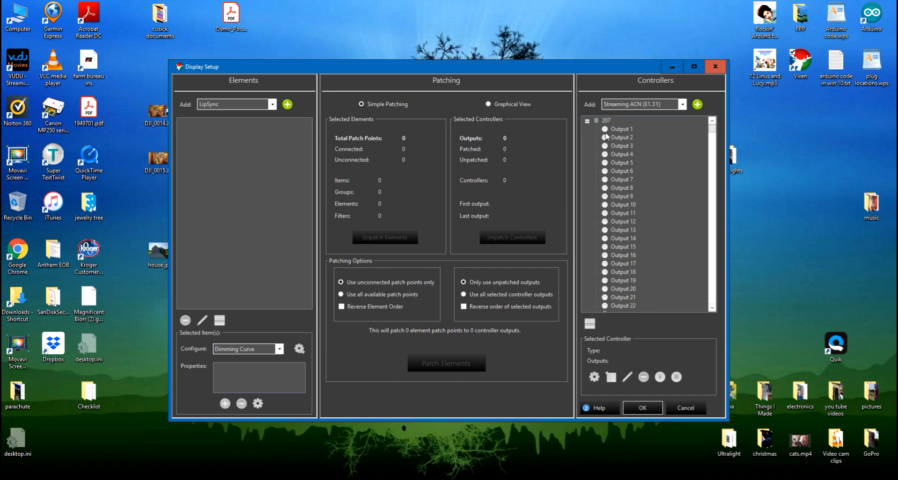
{"action": "left_click", "coordinate": [587, 120]}
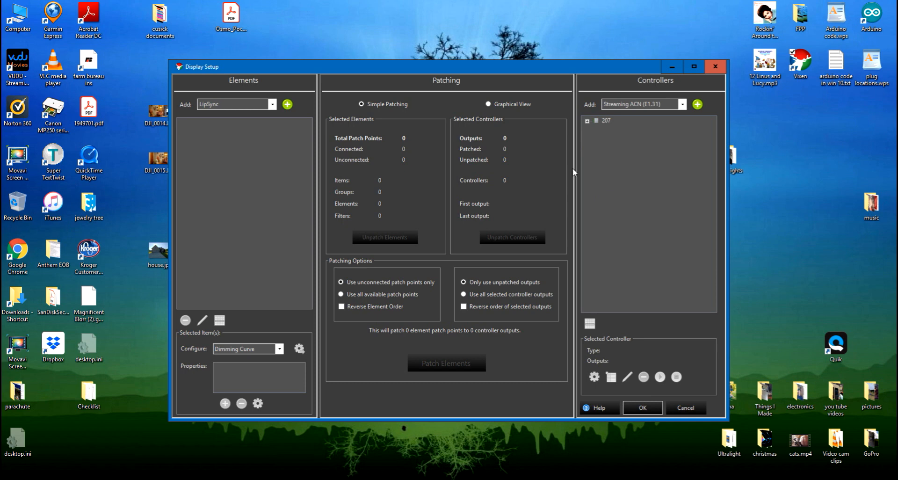
{"action": "mouse_move", "coordinate": [223, 202]}
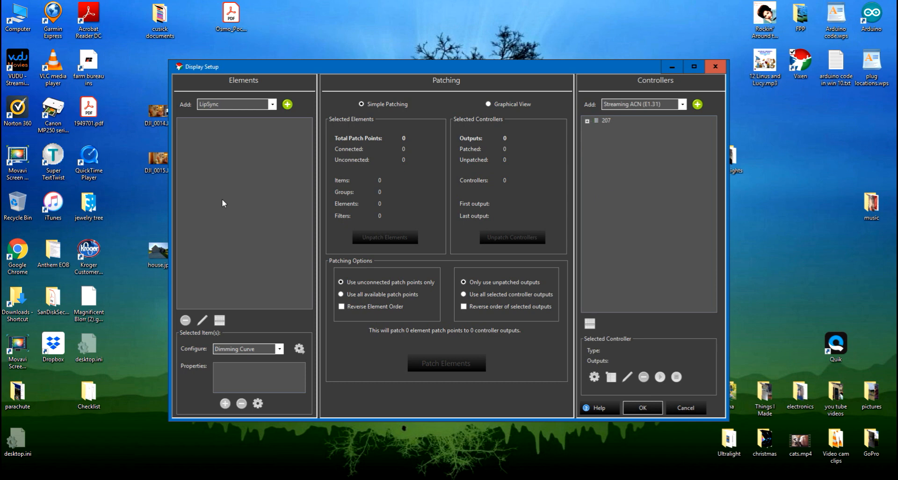
{"action": "mouse_move", "coordinate": [201, 135]}
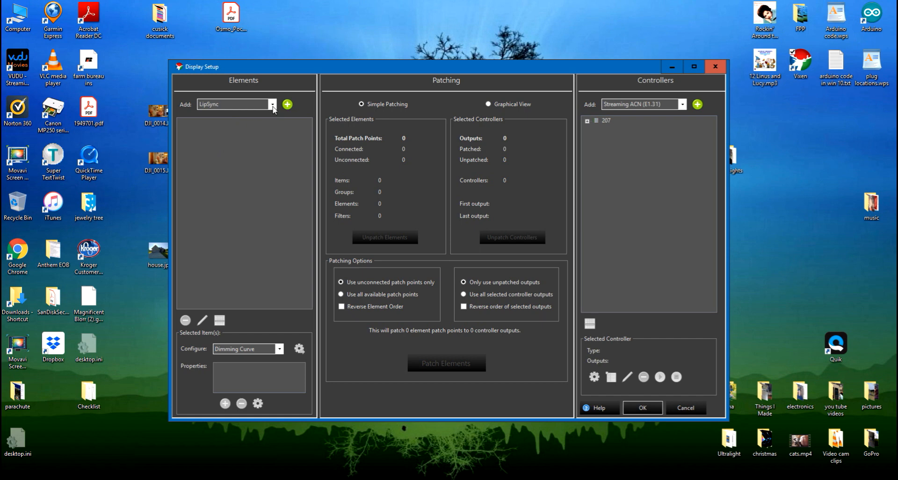
Create a Generic Numbered Group 'peak' of 320 items with prefix 'garage'.
{"action": "left_click", "coordinate": [271, 105]}
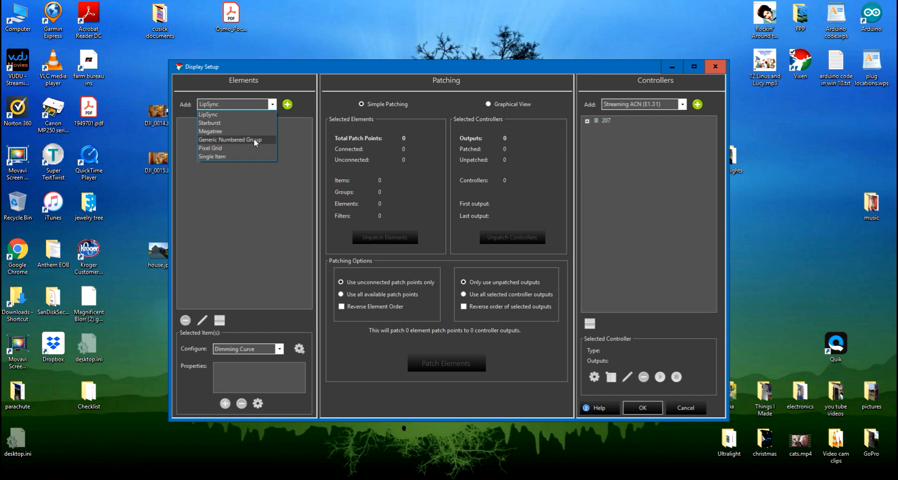
{"action": "left_click", "coordinate": [229, 140]}
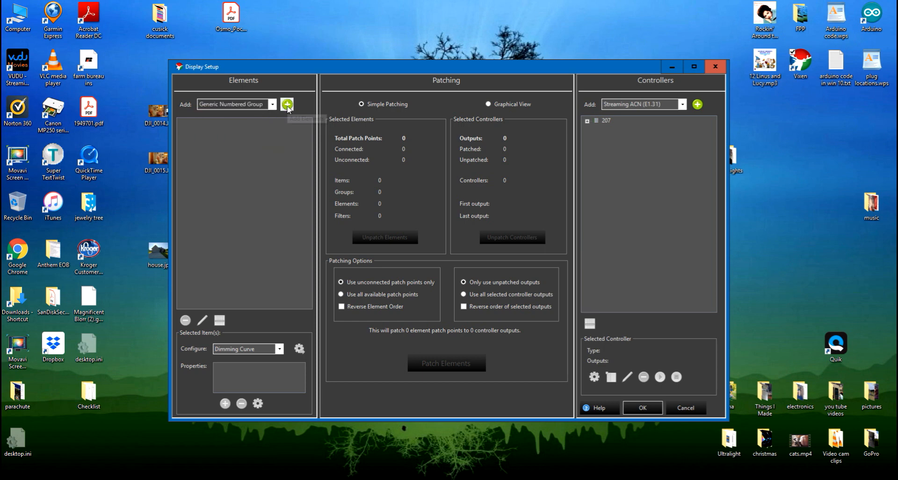
{"action": "left_click", "coordinate": [286, 104]}
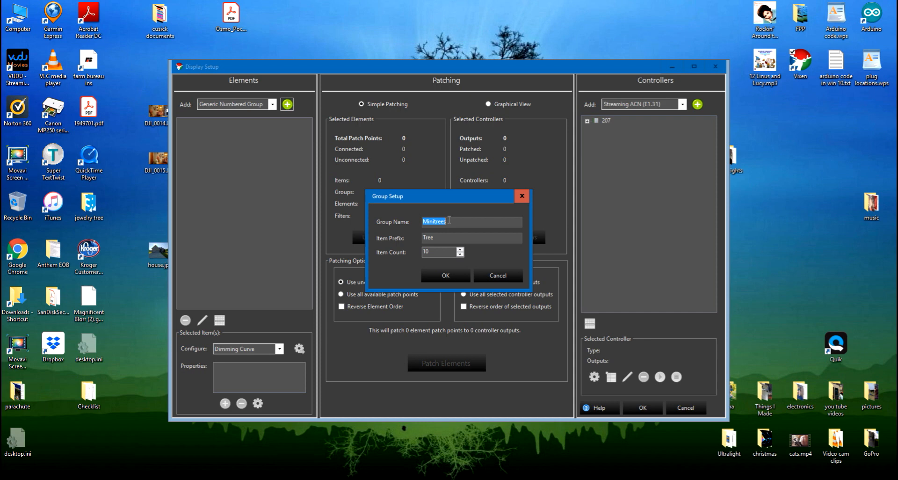
{"action": "type", "text": "pe"}
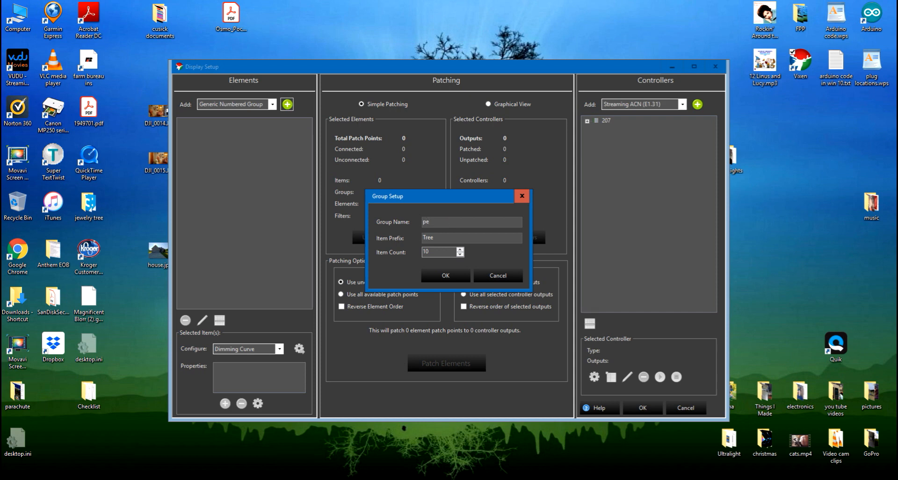
{"action": "type", "text": "a"}
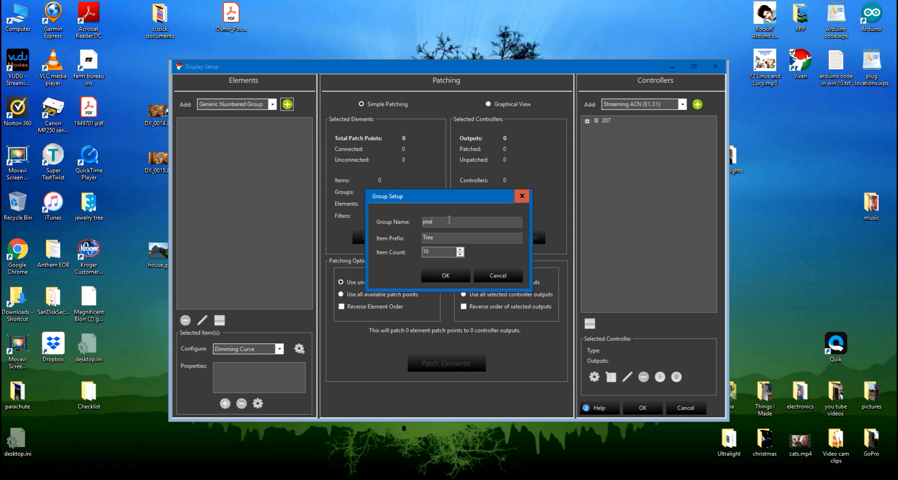
{"action": "type", "text": "k"}
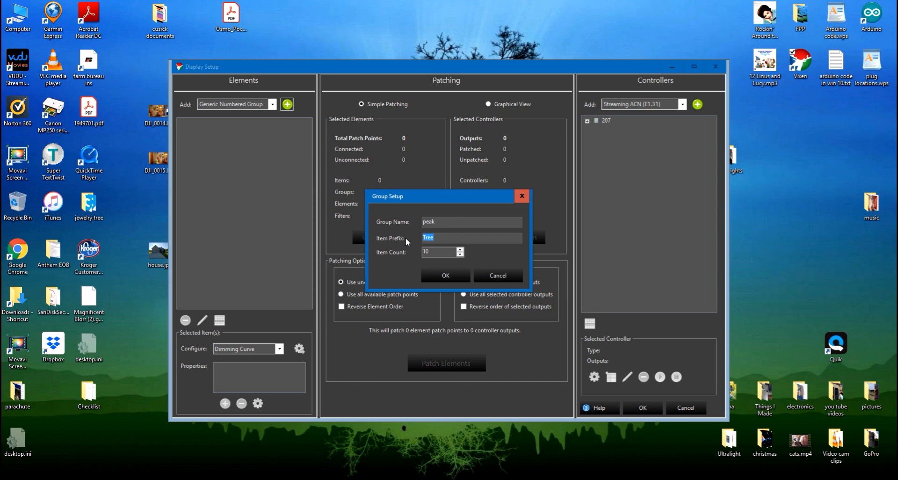
{"action": "type", "text": "gara"}
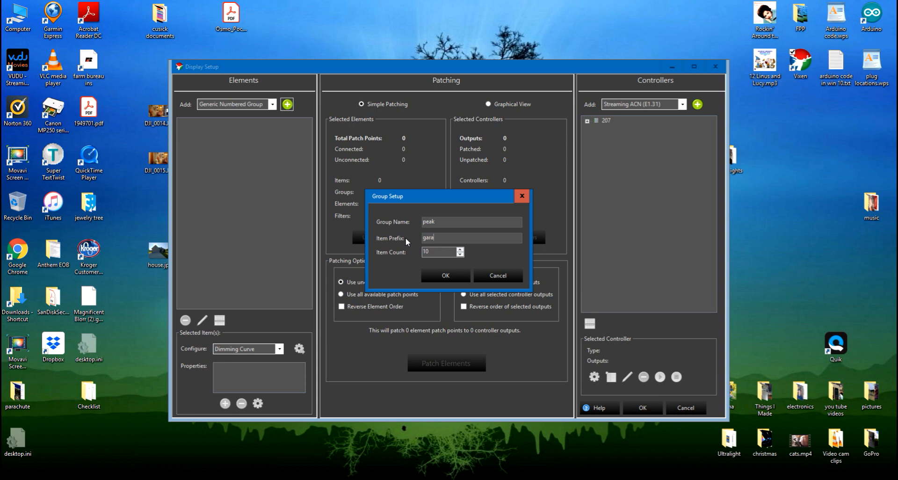
{"action": "type", "text": "ge"}
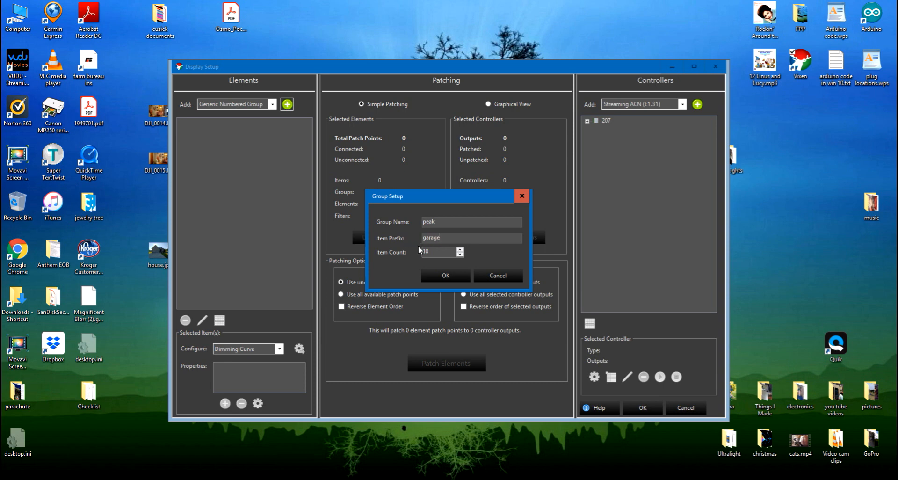
{"action": "mouse_move", "coordinate": [420, 256]}
{"action": "type", "text": "320"}
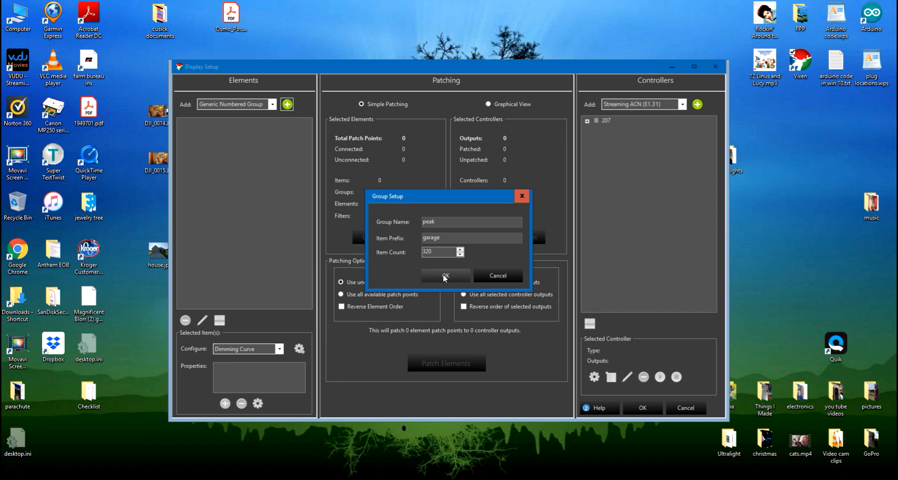
{"action": "left_click", "coordinate": [446, 275]}
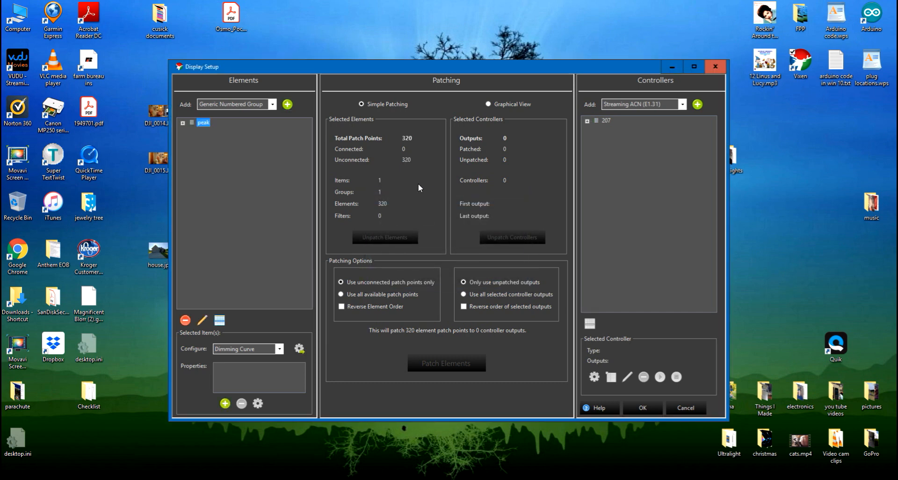
{"action": "mouse_move", "coordinate": [382, 165]}
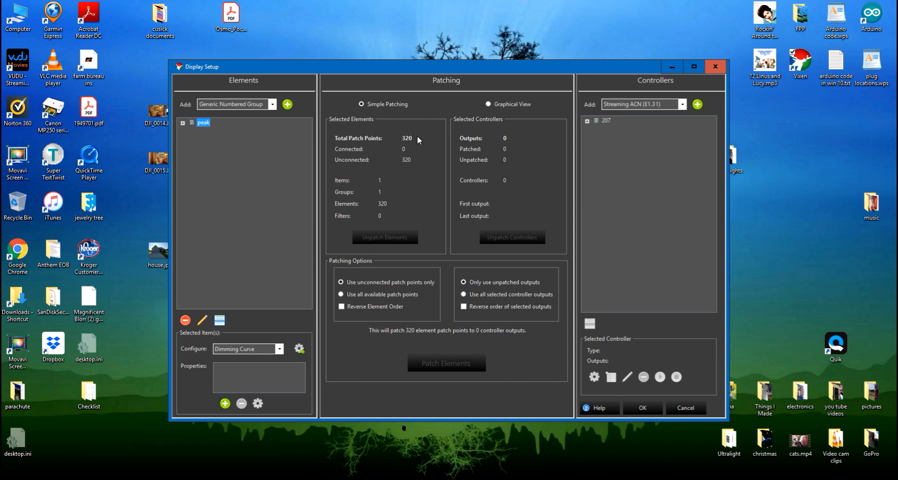
Select controller 207 and switch peak's configuration from Dimming Curve to Color Handling.
{"action": "left_click", "coordinate": [603, 121]}
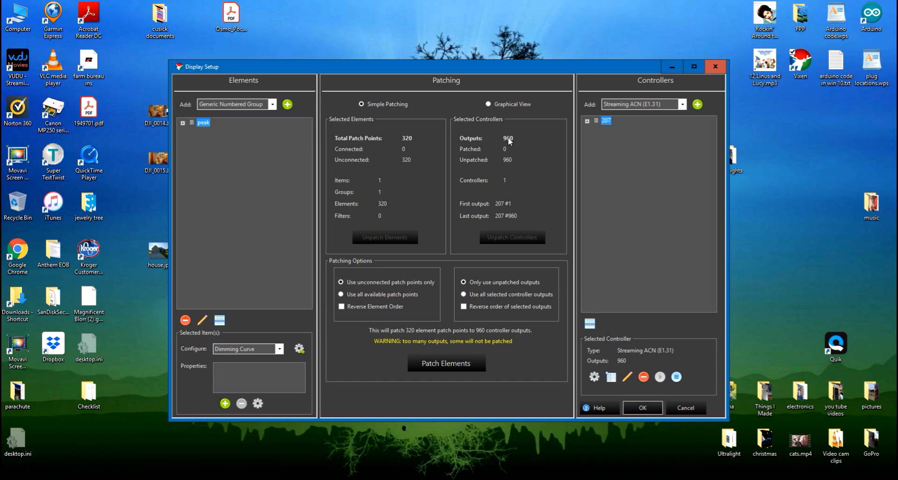
{"action": "mouse_move", "coordinate": [506, 151]}
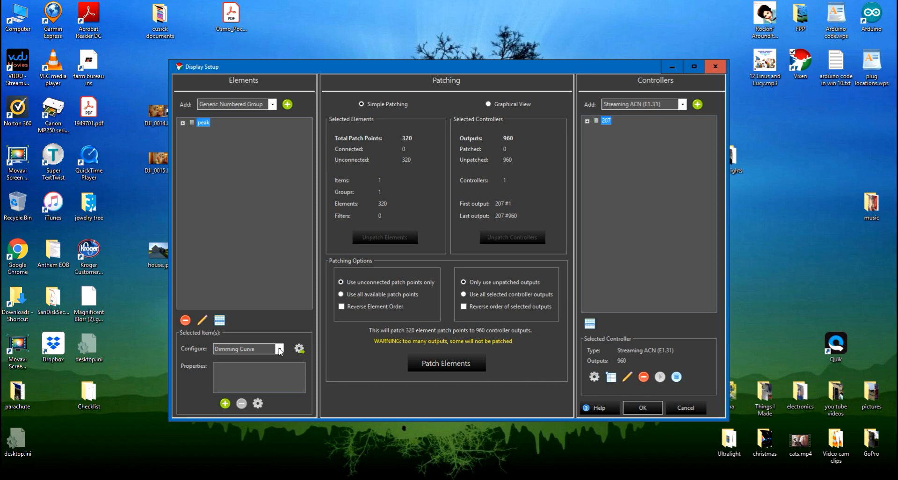
{"action": "left_click", "coordinate": [278, 349]}
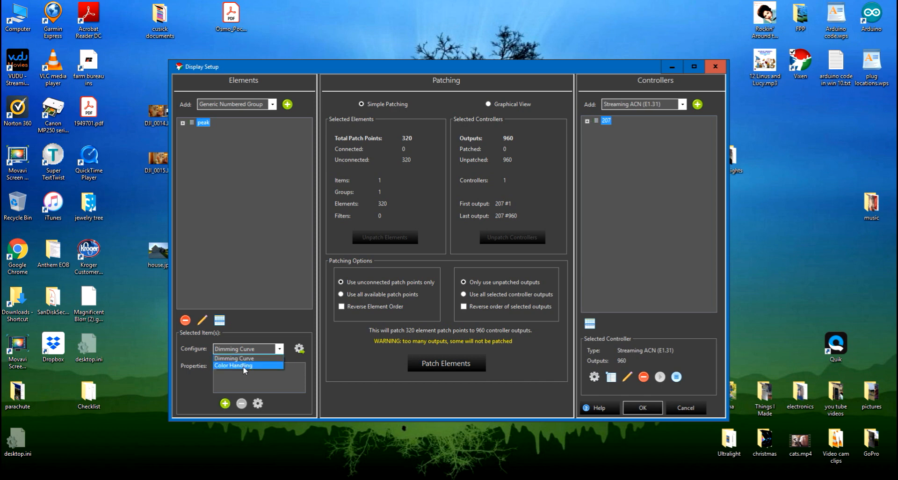
{"action": "left_click", "coordinate": [246, 365]}
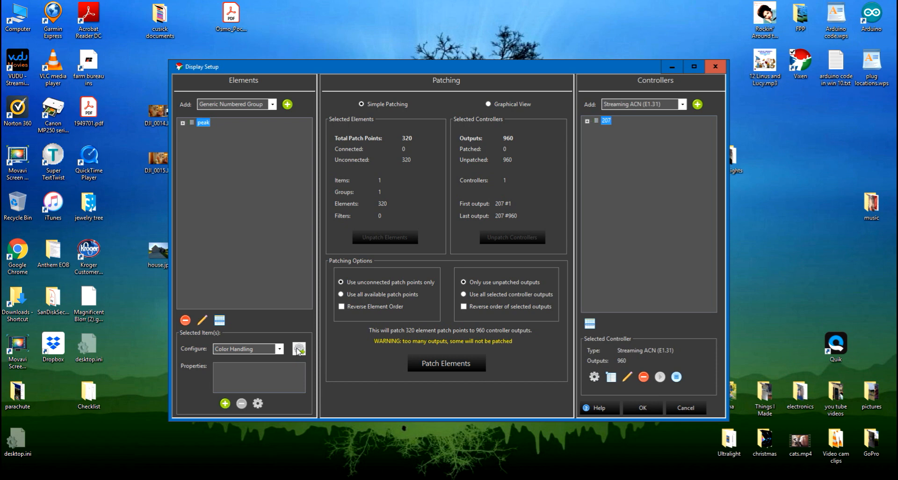
Apply full RGB colour mixing with RGB colour order to all 320 peak elements.
{"action": "left_click", "coordinate": [298, 348]}
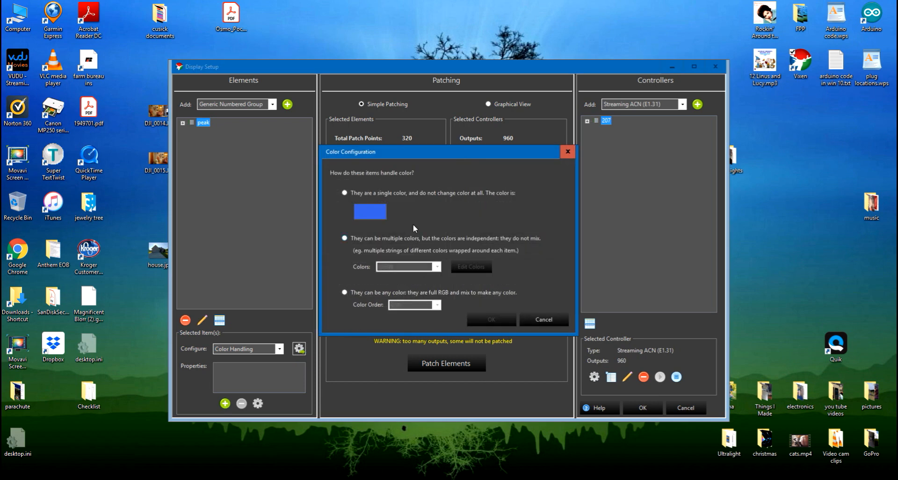
{"action": "mouse_move", "coordinate": [468, 206]}
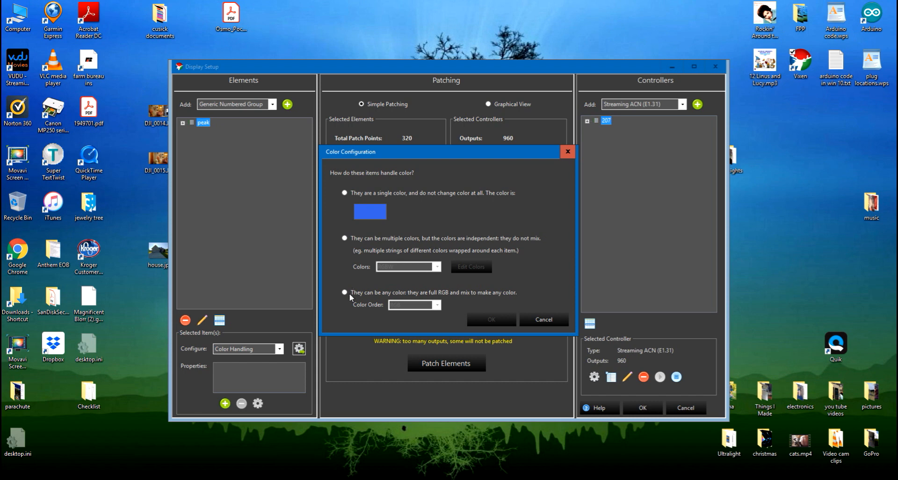
{"action": "mouse_move", "coordinate": [455, 298]}
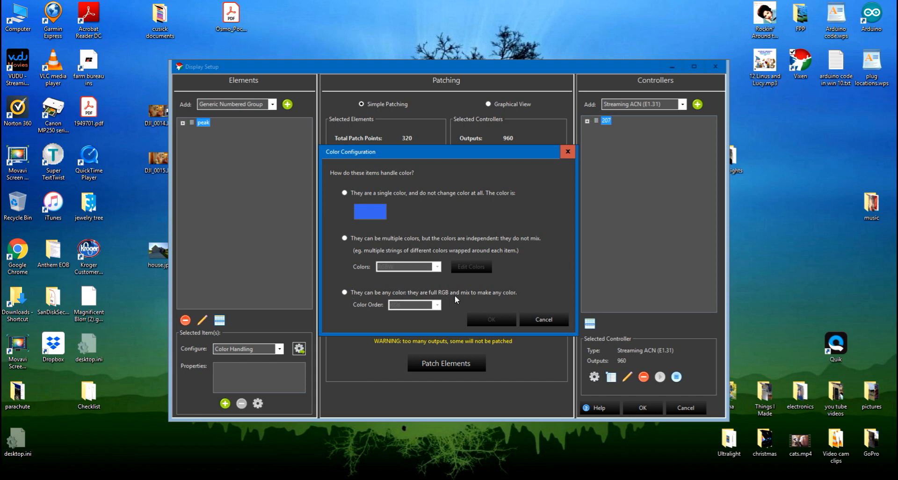
{"action": "mouse_move", "coordinate": [342, 307]}
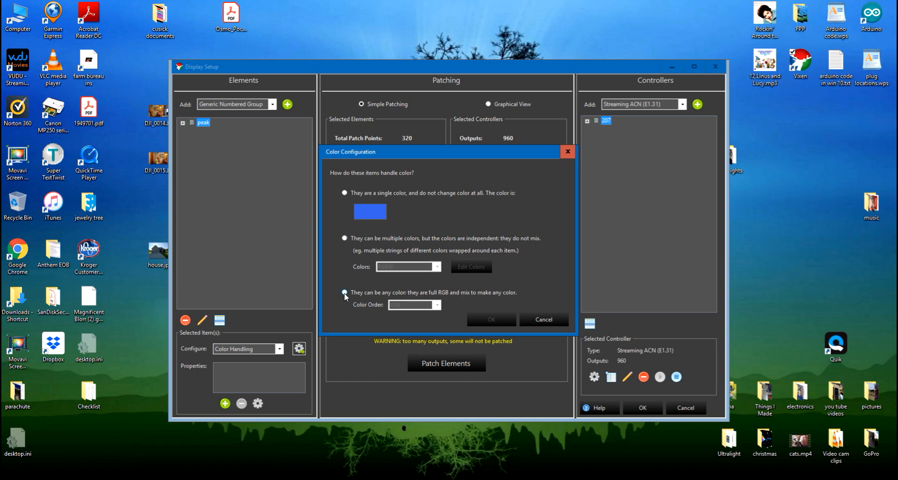
{"action": "left_click", "coordinate": [344, 293]}
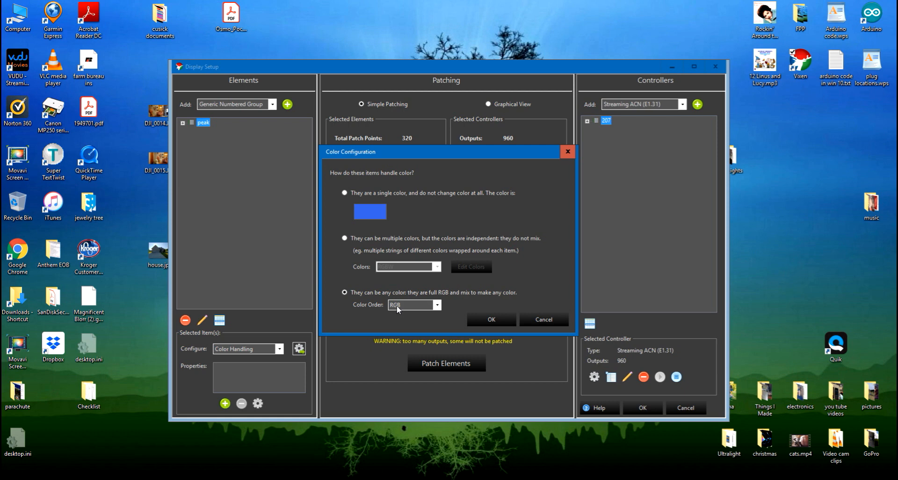
{"action": "left_click", "coordinate": [438, 304]}
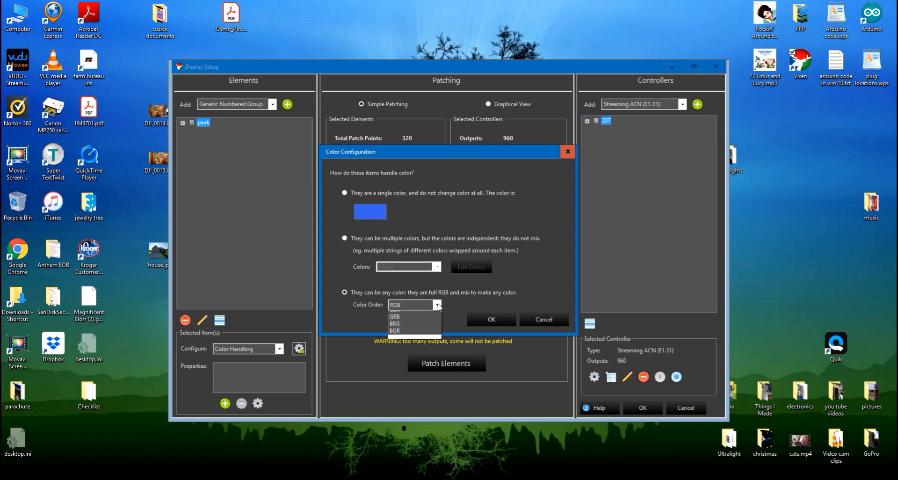
{"action": "left_click", "coordinate": [438, 304]}
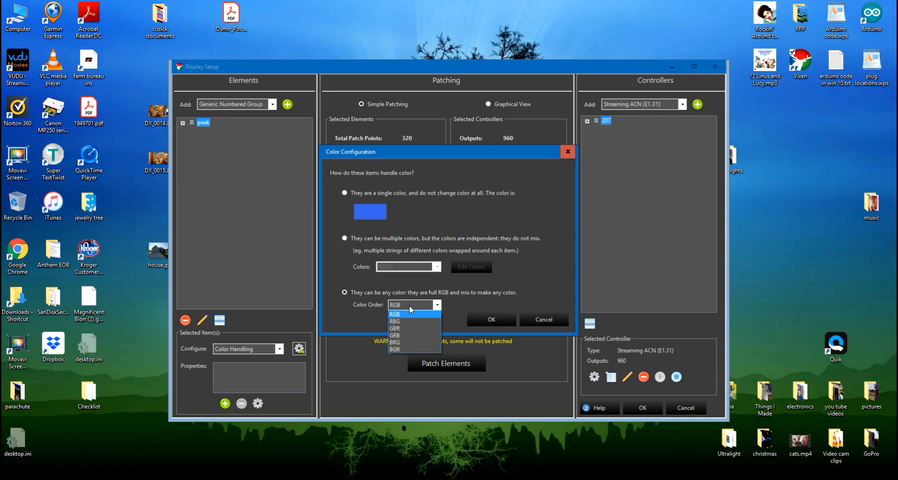
{"action": "left_click", "coordinate": [395, 314]}
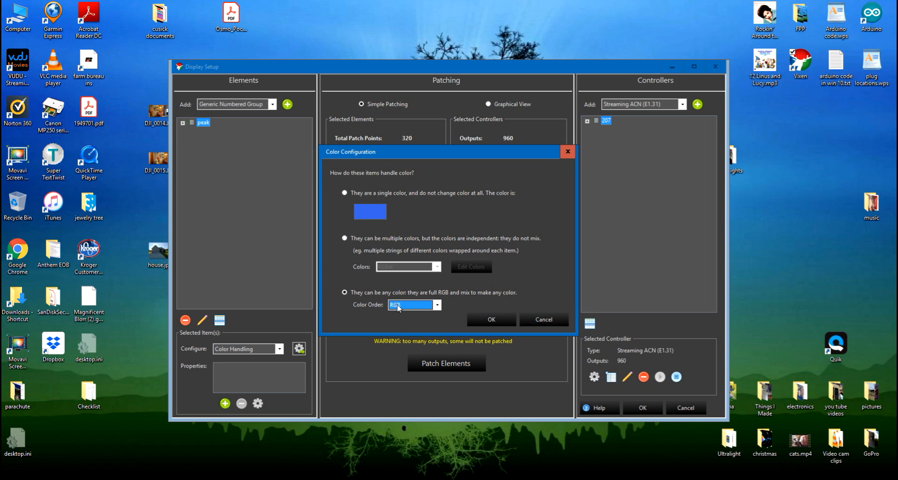
{"action": "left_click", "coordinate": [490, 319]}
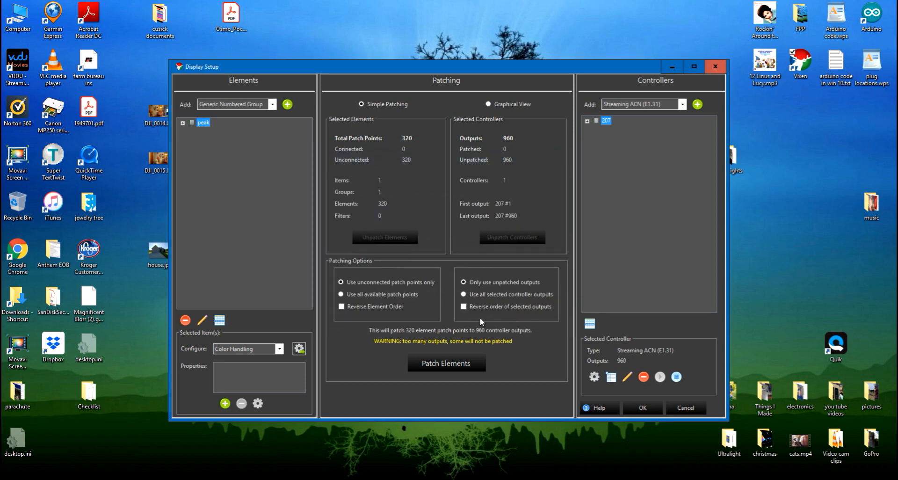
{"action": "left_click", "coordinate": [298, 348]}
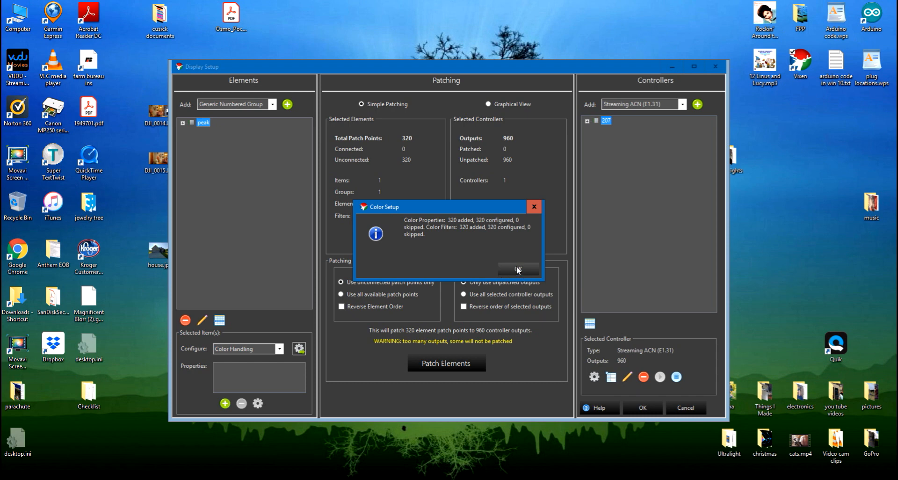
Dismiss the Color Setup summary, then expand and collapse peak to check its elements.
{"action": "left_click", "coordinate": [516, 270]}
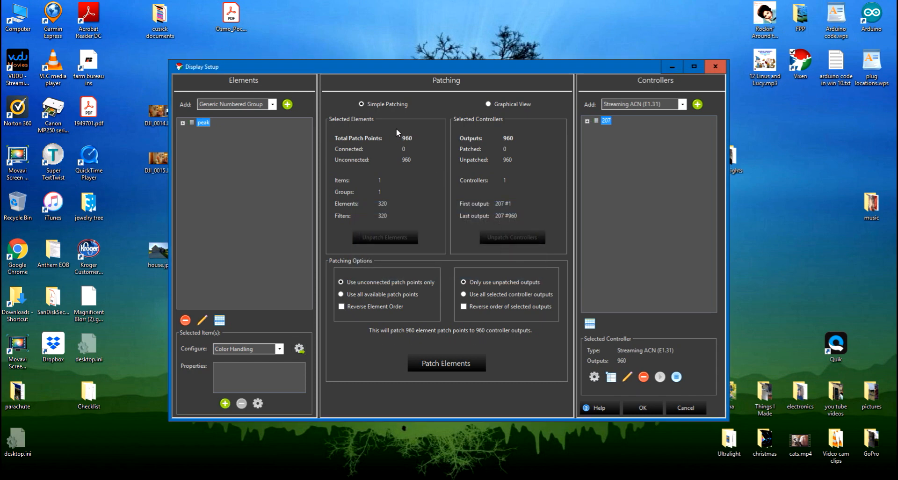
{"action": "mouse_move", "coordinate": [390, 140]}
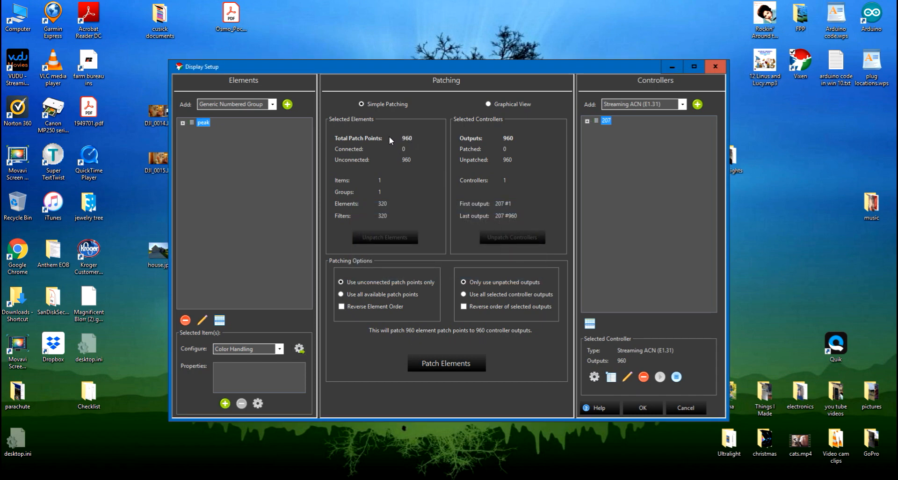
{"action": "left_click", "coordinate": [183, 123]}
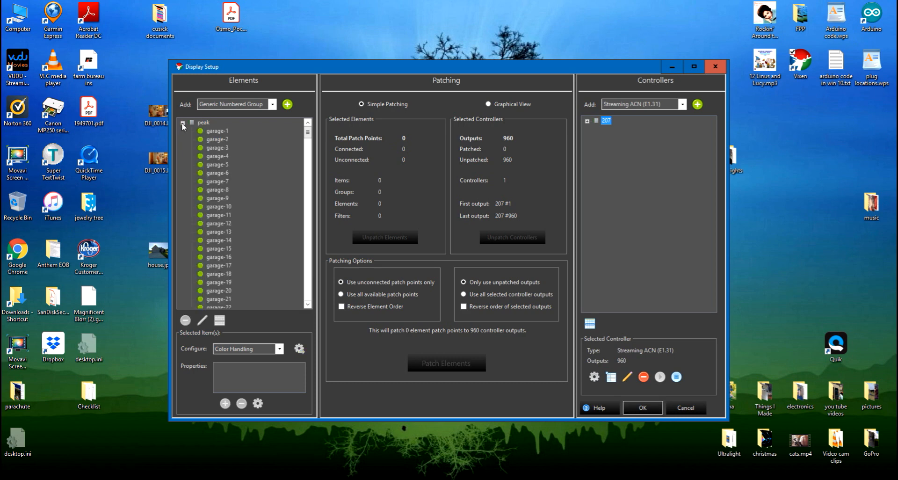
{"action": "scroll", "scroll_direction": "down", "scroll_amount": 3}
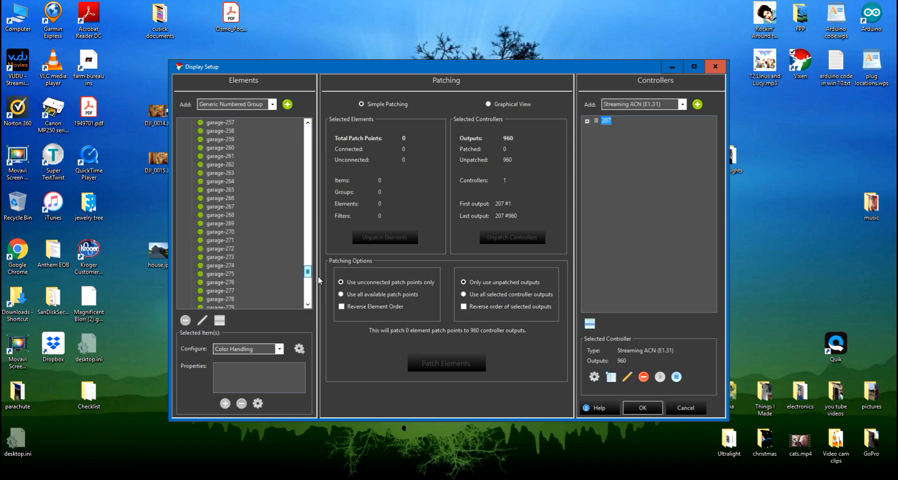
{"action": "scroll", "scroll_direction": "up", "scroll_amount": 3}
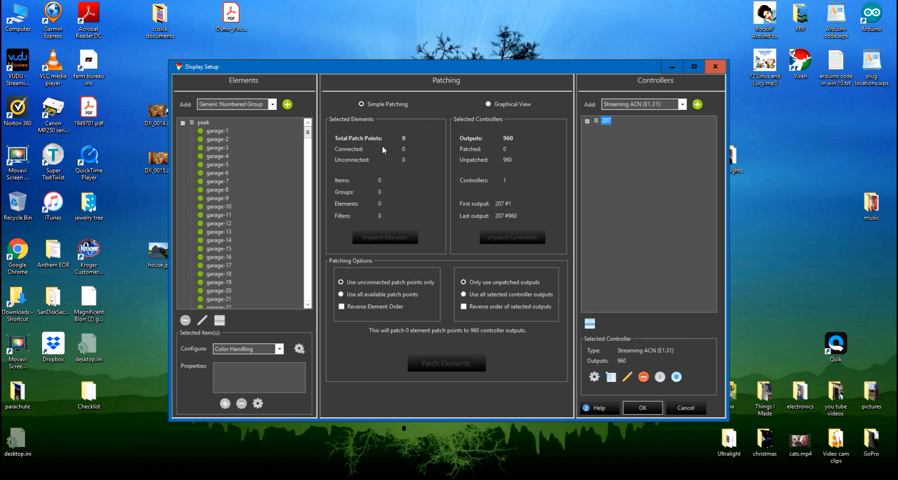
{"action": "mouse_move", "coordinate": [195, 134]}
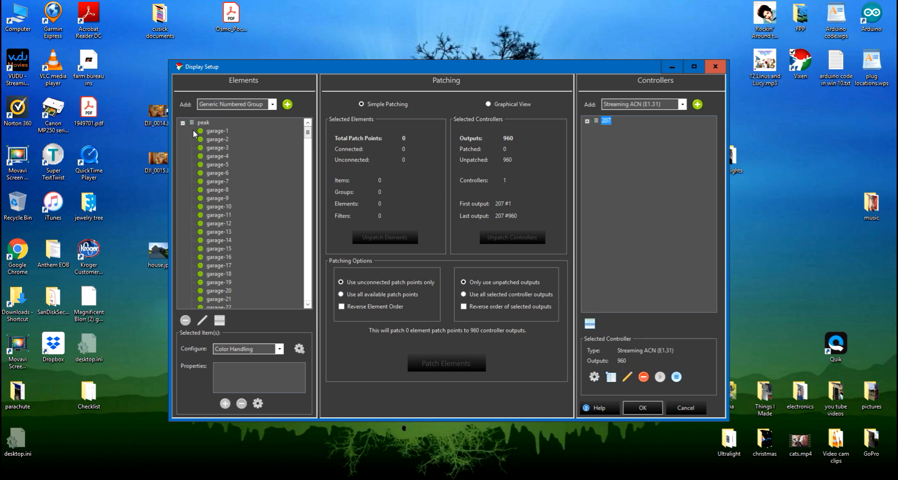
{"action": "left_click", "coordinate": [183, 123]}
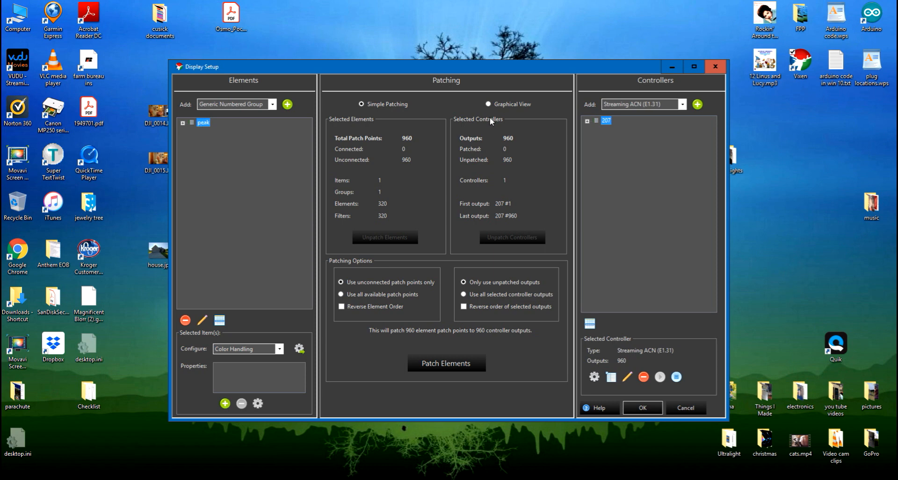
{"action": "mouse_move", "coordinate": [427, 147]}
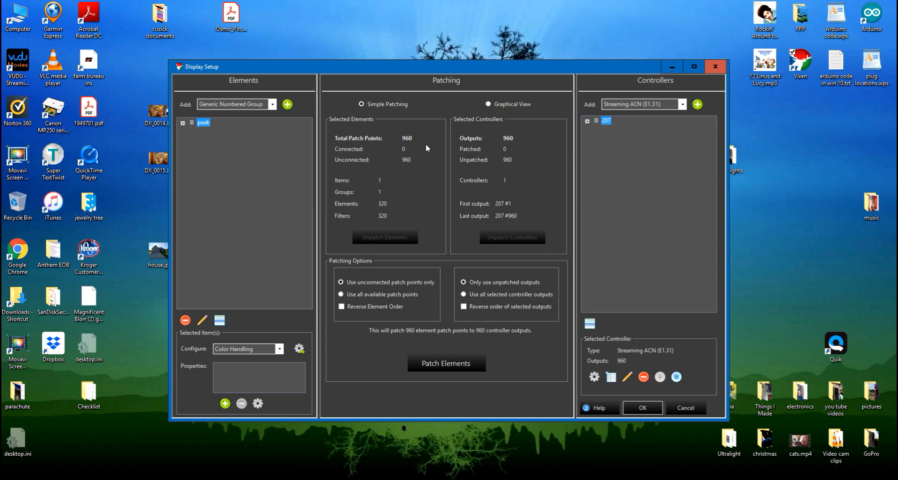
{"action": "mouse_move", "coordinate": [584, 163]}
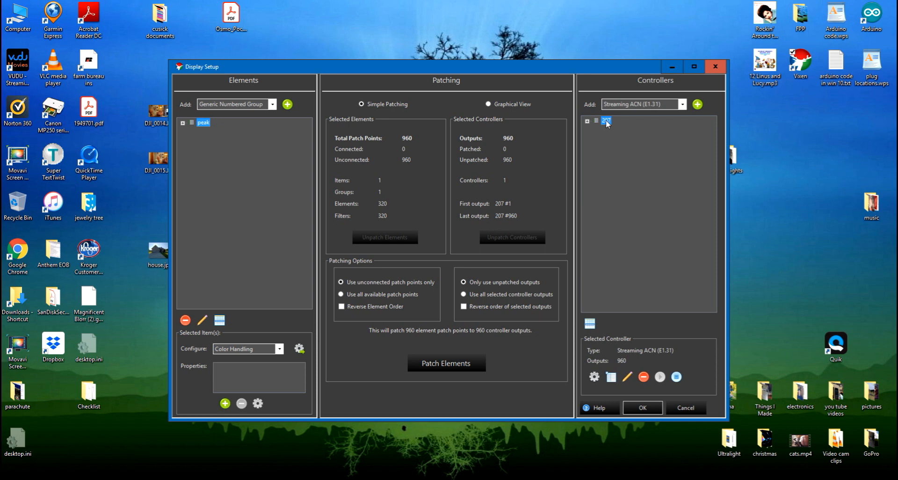
Add a second universe to controller 207 and set its size to 450.
{"action": "right_click", "coordinate": [605, 120]}
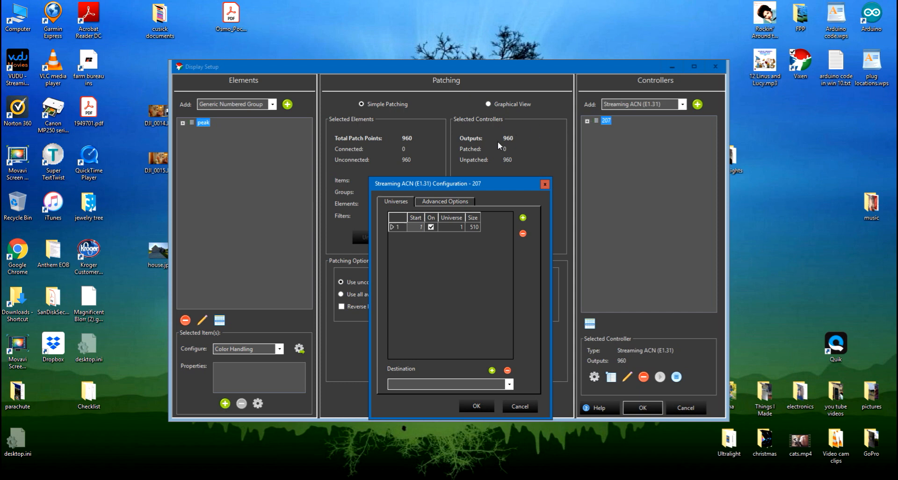
{"action": "mouse_move", "coordinate": [504, 150]}
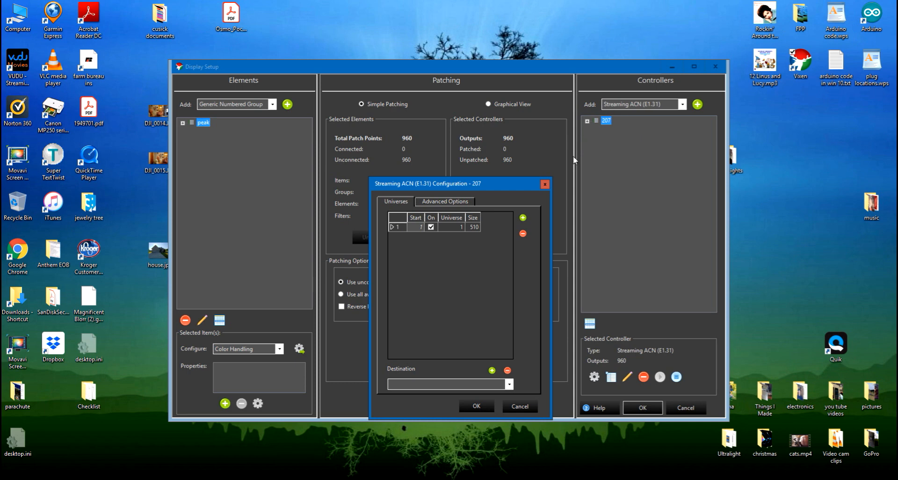
{"action": "mouse_move", "coordinate": [466, 235]}
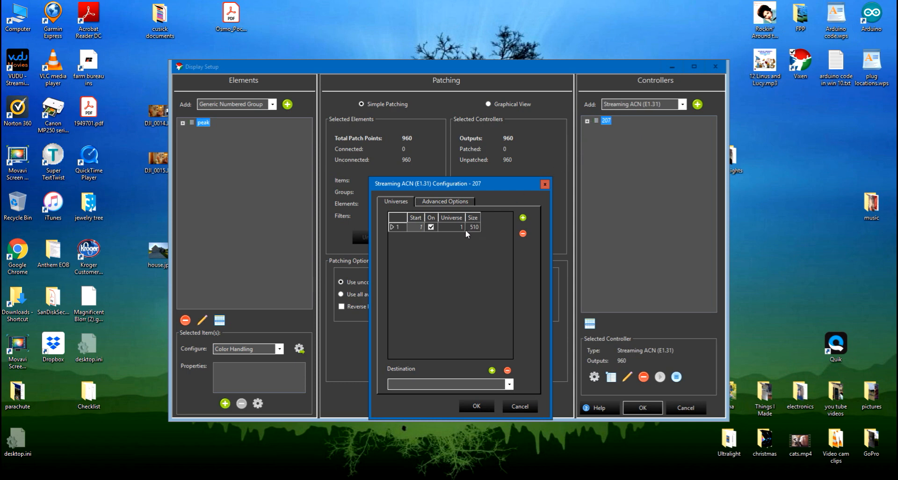
{"action": "mouse_move", "coordinate": [455, 257]}
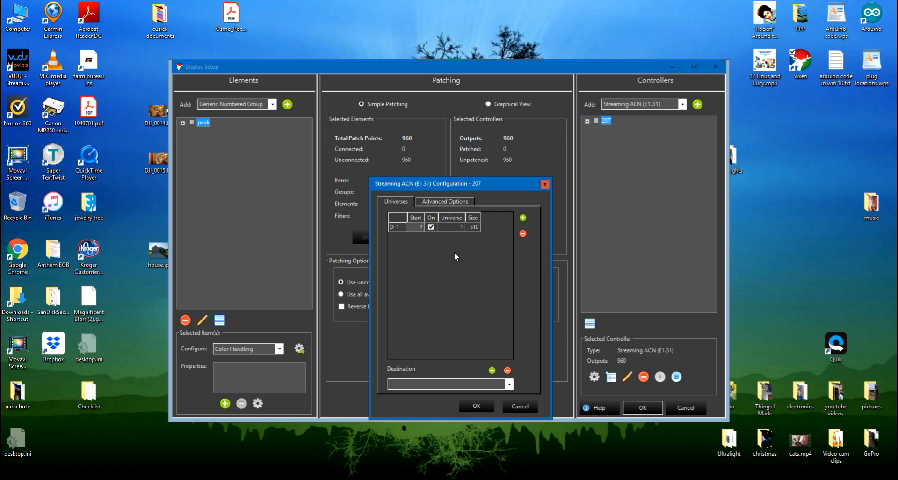
{"action": "mouse_move", "coordinate": [459, 254]}
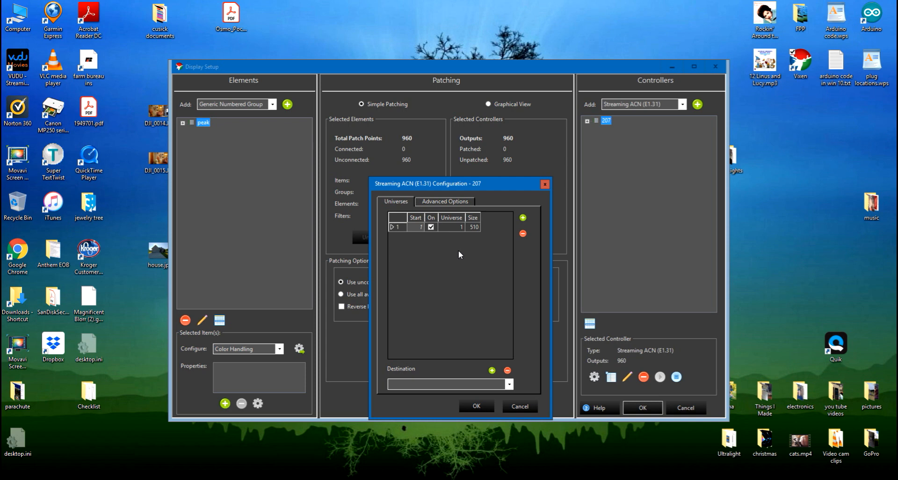
{"action": "mouse_move", "coordinate": [543, 214]}
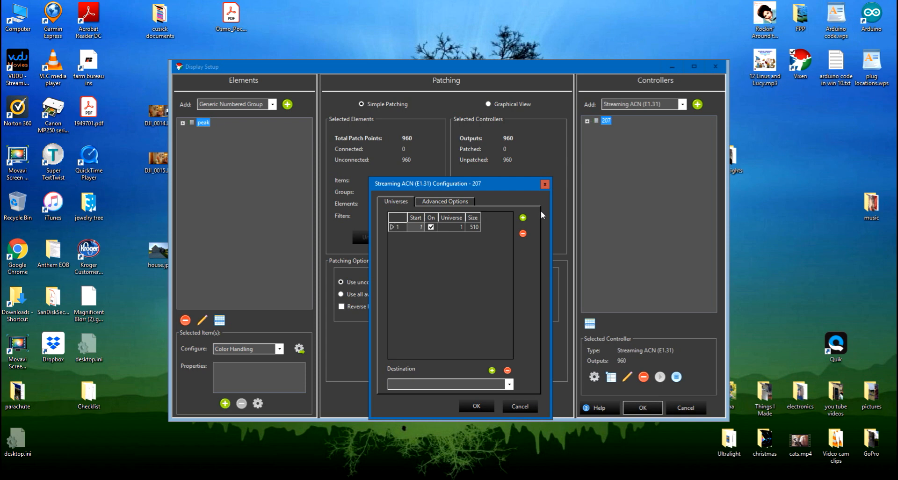
{"action": "mouse_move", "coordinate": [597, 141]}
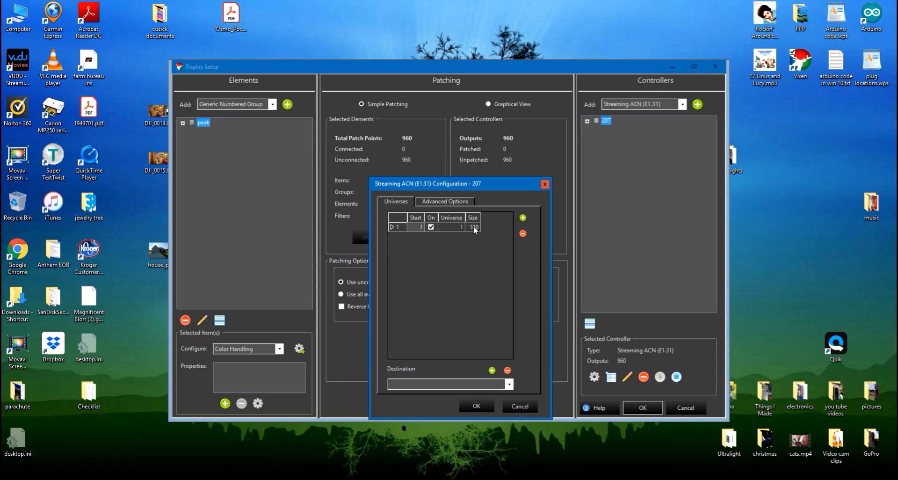
{"action": "mouse_move", "coordinate": [474, 232]}
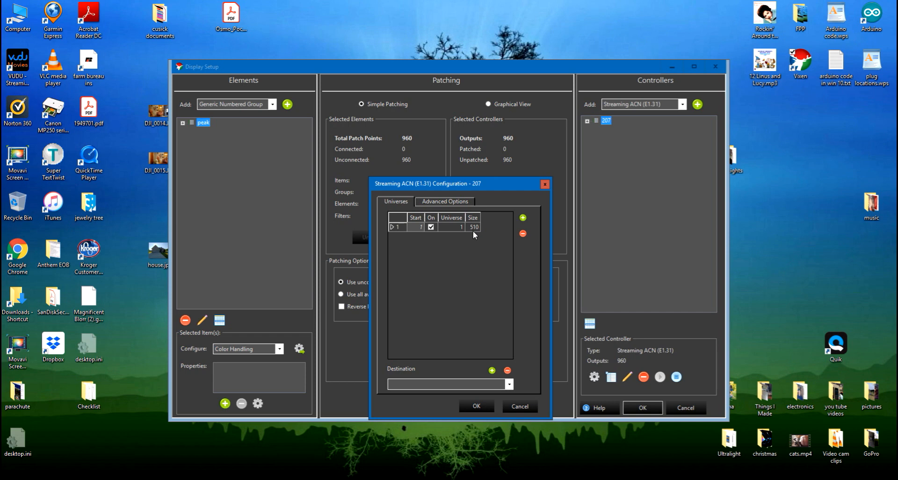
{"action": "mouse_move", "coordinate": [481, 235]}
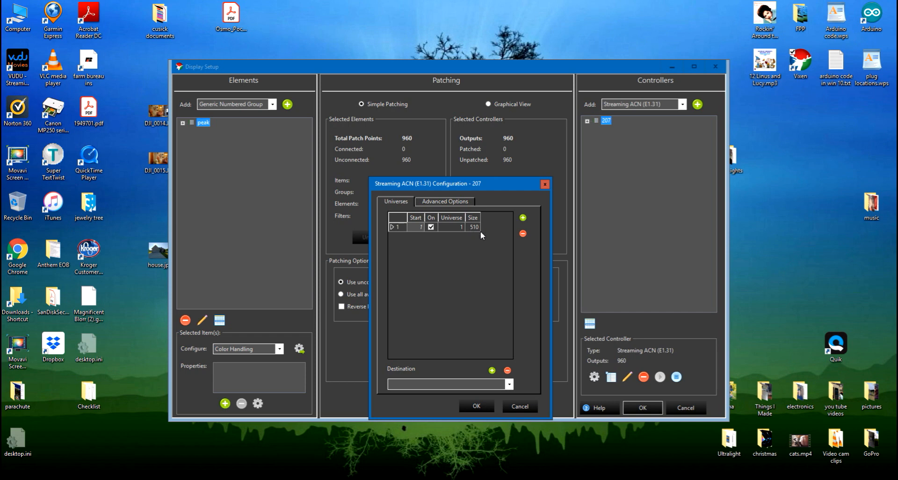
{"action": "mouse_move", "coordinate": [479, 234]}
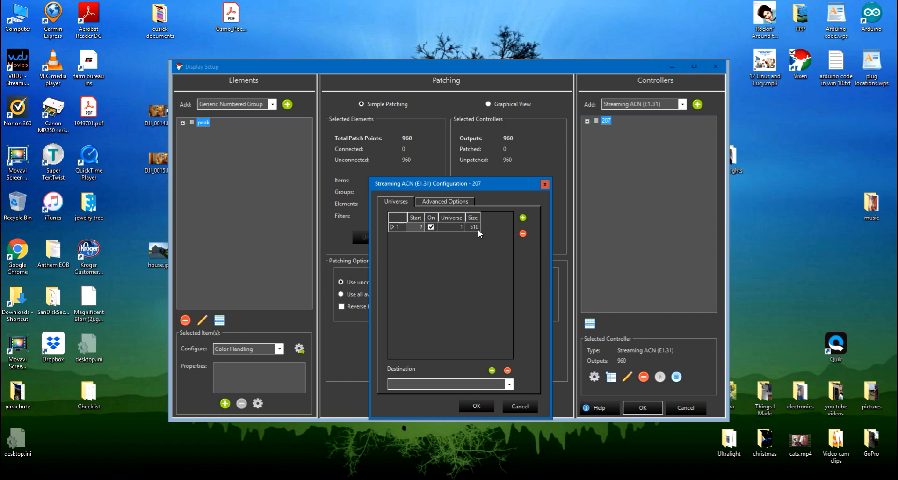
{"action": "mouse_move", "coordinate": [475, 232]}
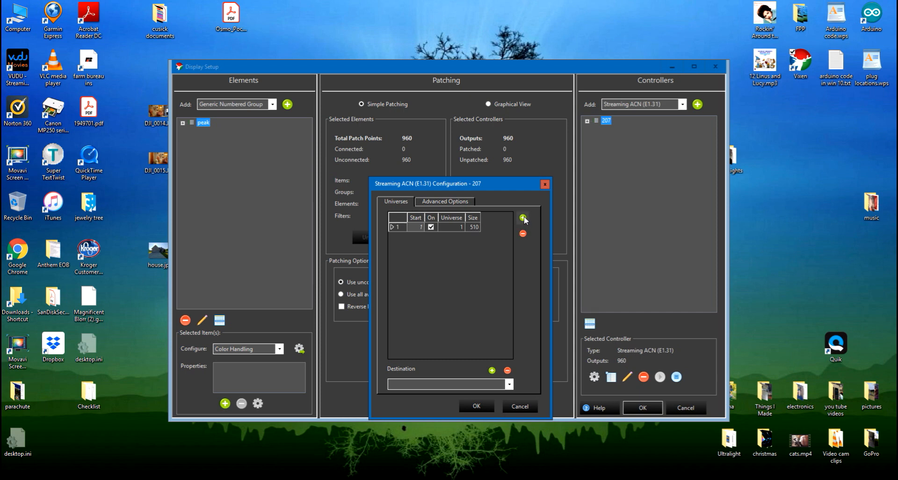
{"action": "left_click", "coordinate": [522, 219]}
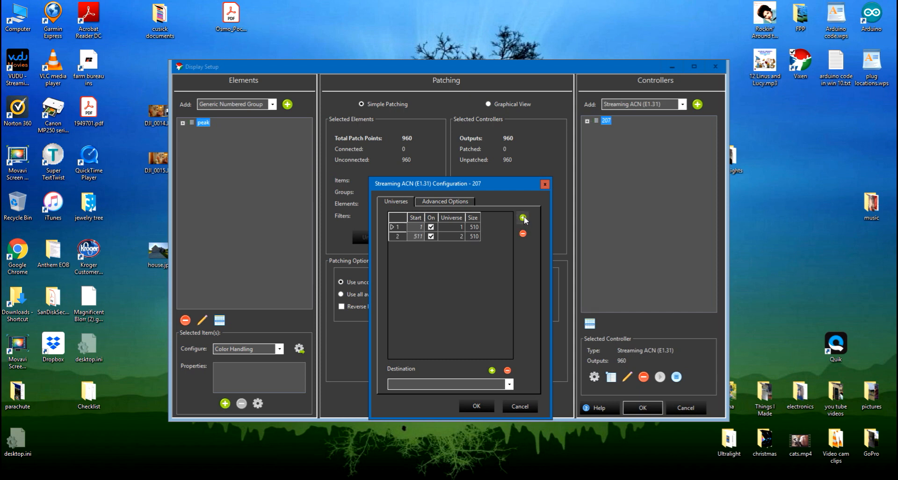
{"action": "mouse_move", "coordinate": [403, 240]}
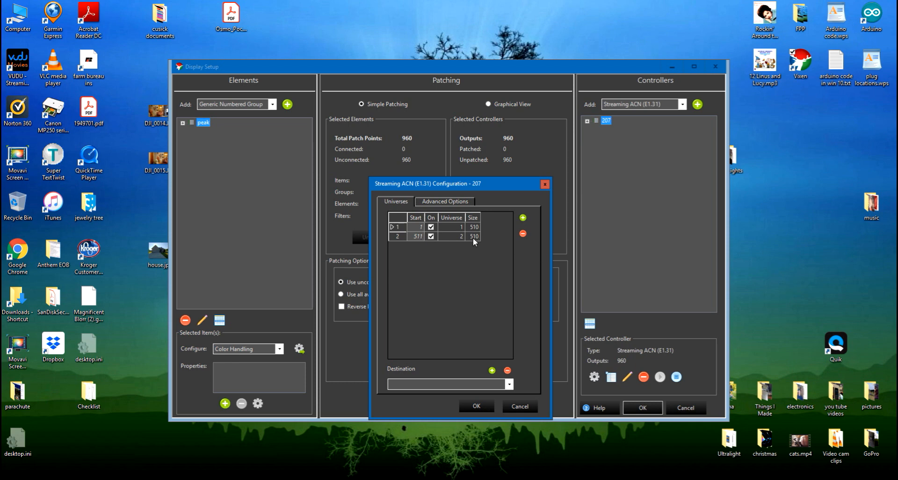
{"action": "mouse_move", "coordinate": [477, 239]}
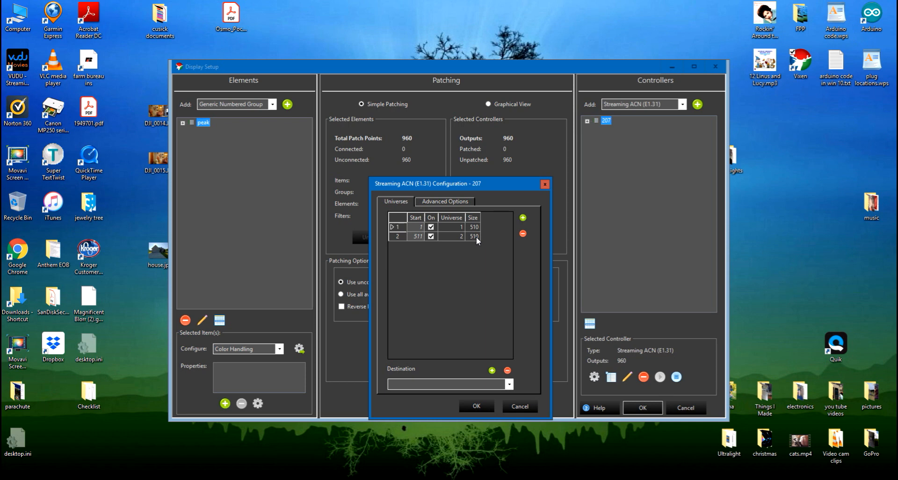
{"action": "left_click", "coordinate": [396, 236]}
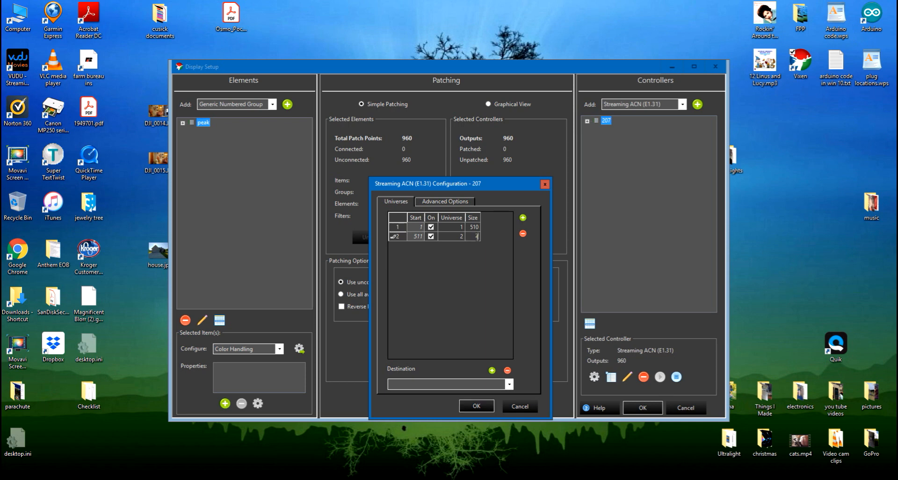
{"action": "type", "text": "450"}
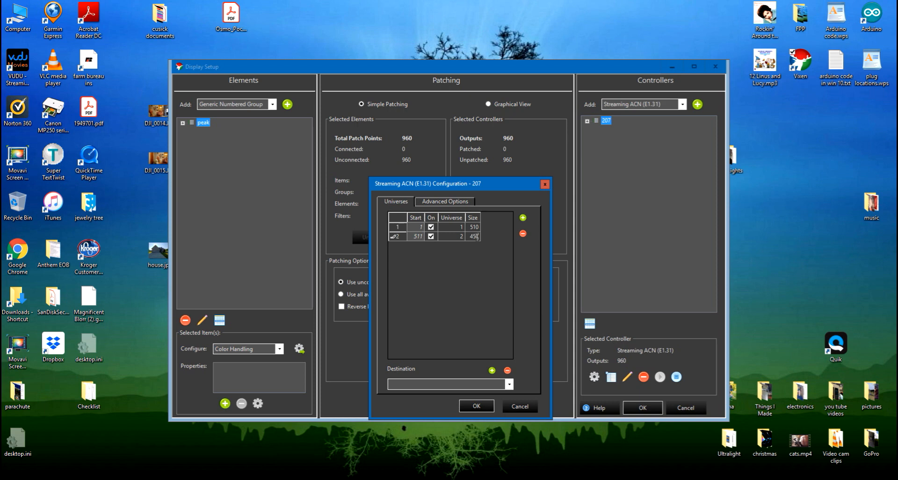
{"action": "mouse_move", "coordinate": [496, 268]}
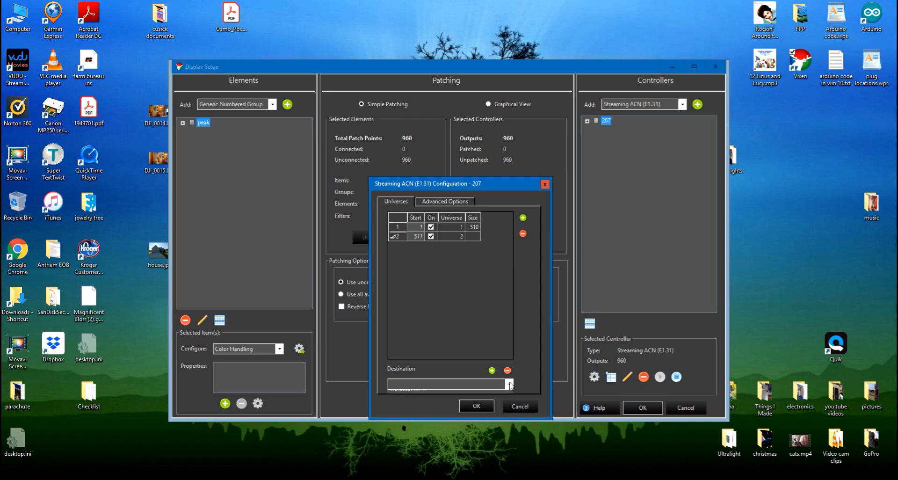
{"action": "left_click", "coordinate": [508, 383]}
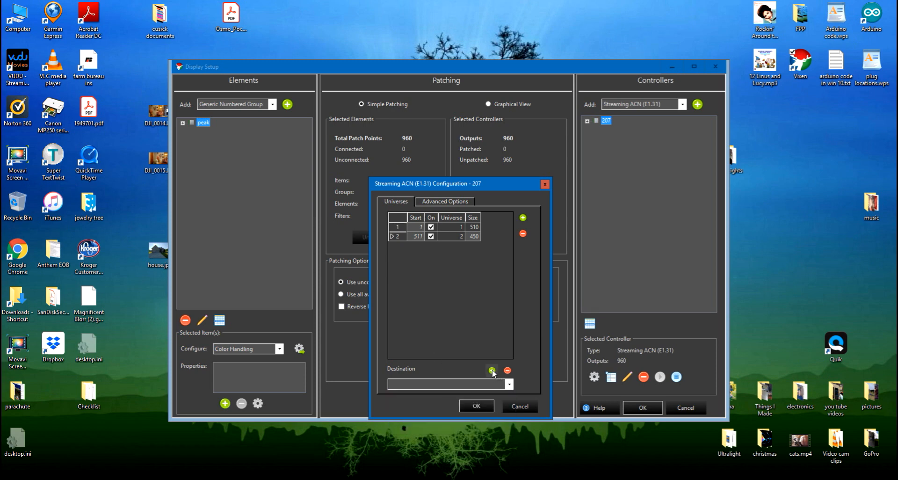
Add unicast destination 192.168.0.207 to controller 207 and confirm its configuration.
{"action": "left_click", "coordinate": [490, 371]}
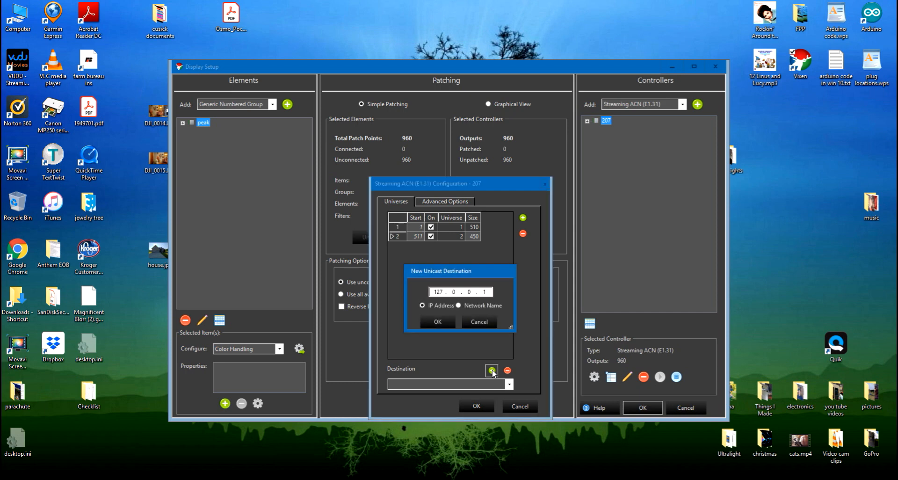
{"action": "mouse_move", "coordinate": [508, 296]}
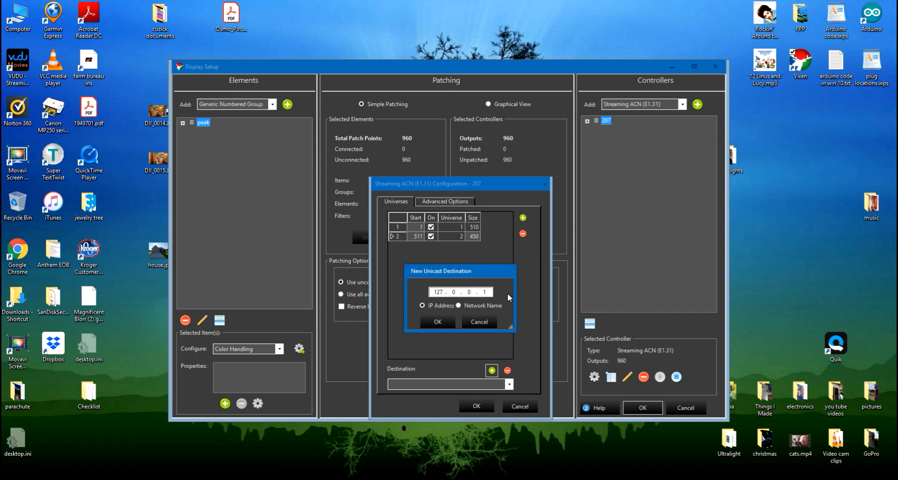
{"action": "triple_click", "coordinate": [437, 291]}
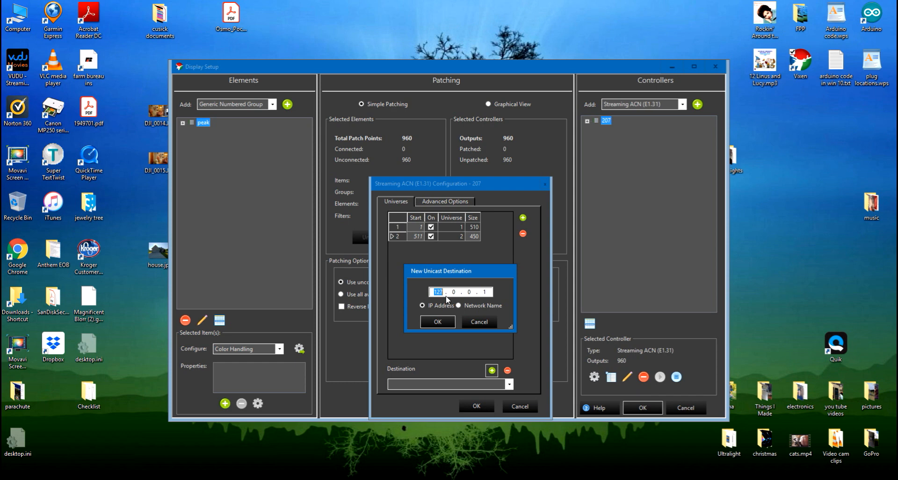
{"action": "type", "text": "192.168"}
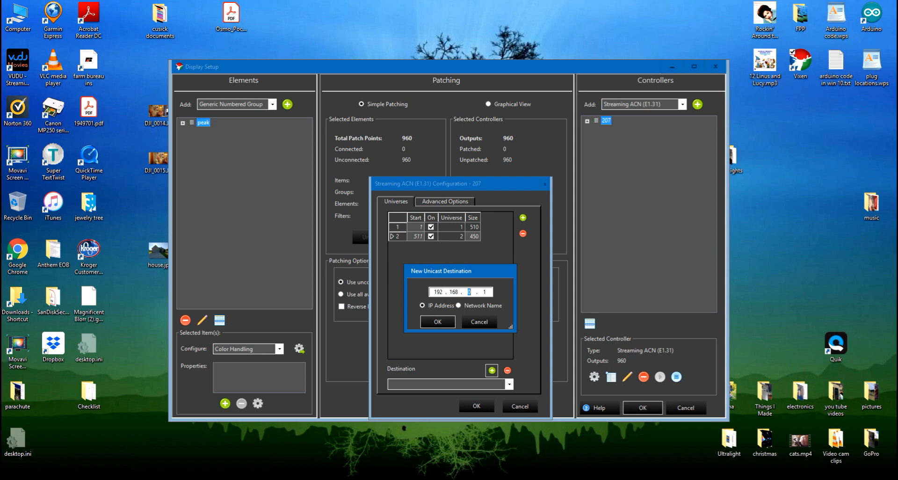
{"action": "type", "text": "207"}
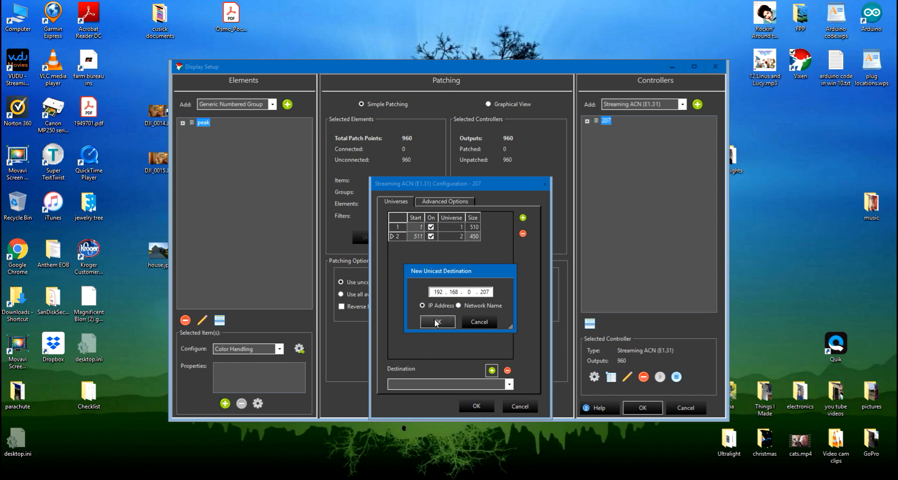
{"action": "left_click", "coordinate": [437, 322]}
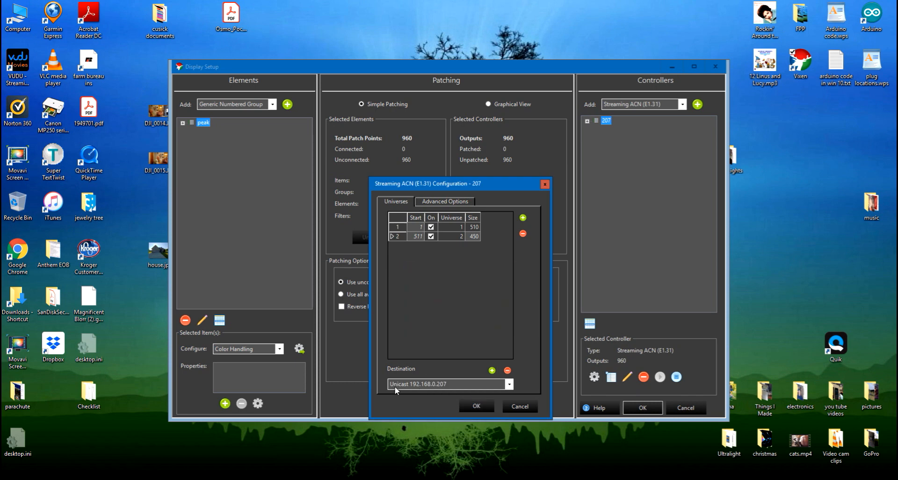
{"action": "mouse_move", "coordinate": [449, 391]}
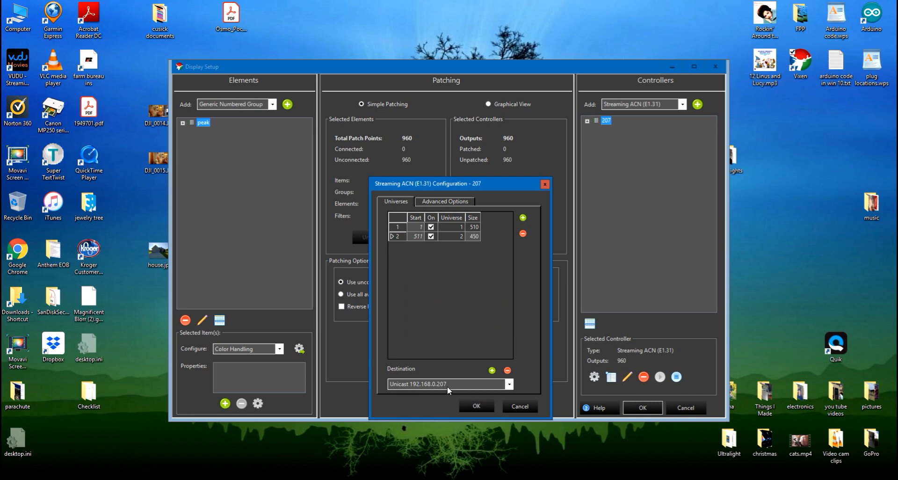
{"action": "left_click", "coordinate": [476, 405]}
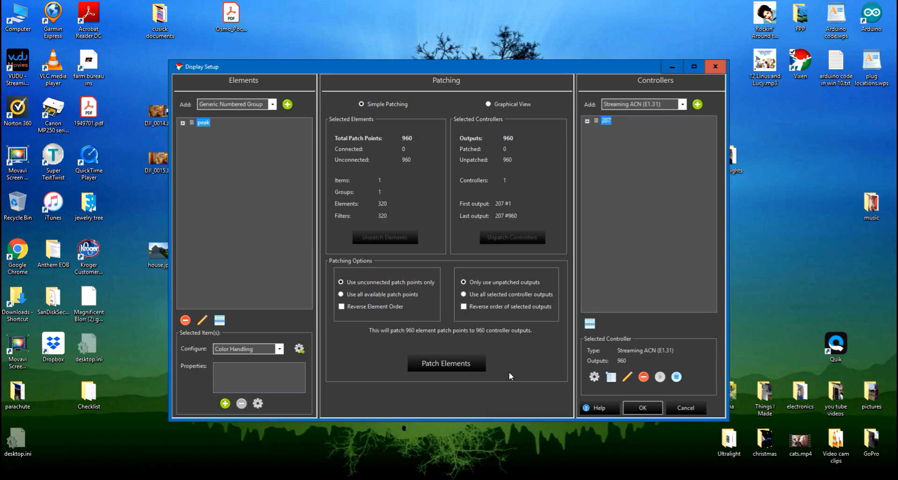
{"action": "mouse_move", "coordinate": [384, 79]}
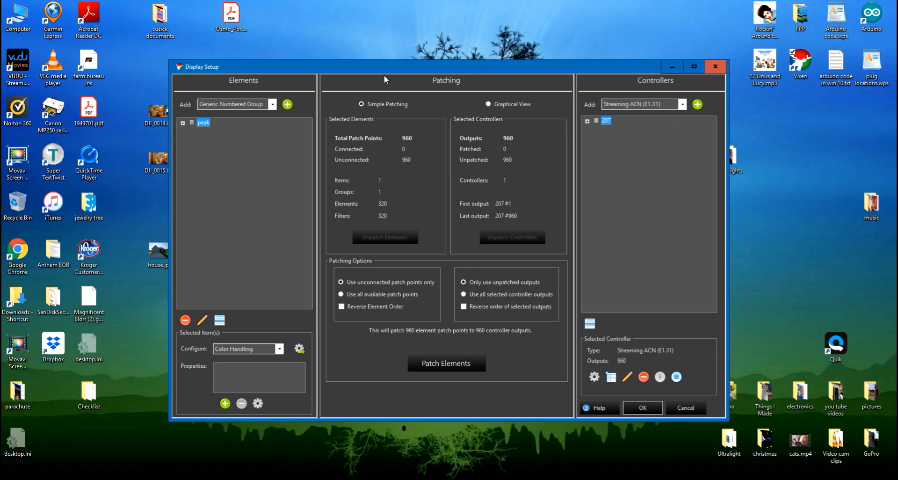
{"action": "mouse_move", "coordinate": [673, 249]}
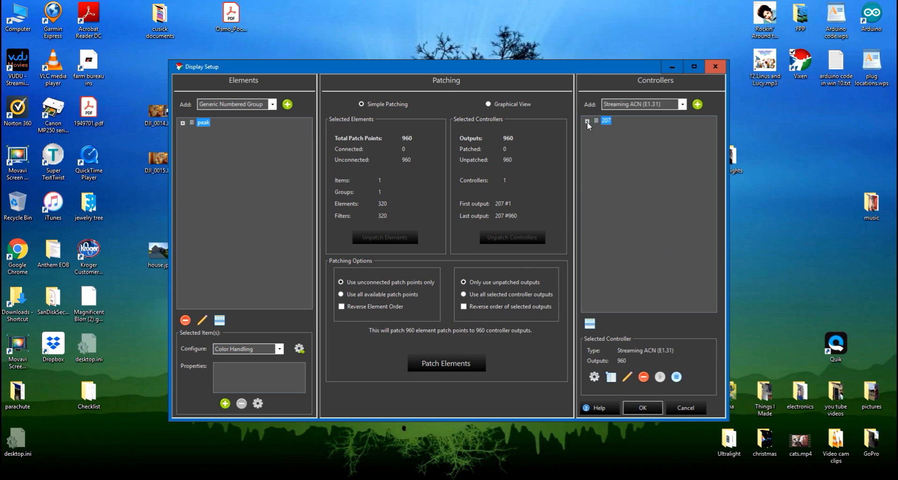
Patch the peak group's 960 points to controller 207 and dismiss the completion message.
{"action": "left_click", "coordinate": [586, 121]}
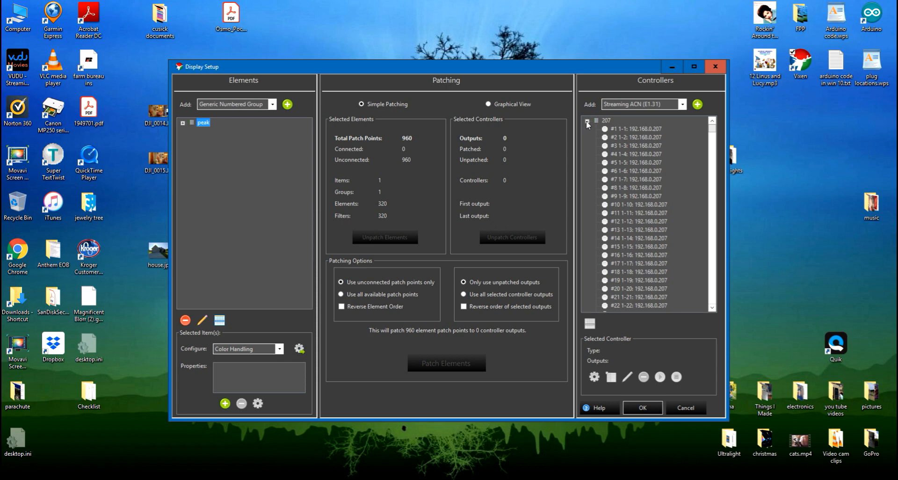
{"action": "left_click", "coordinate": [606, 121]}
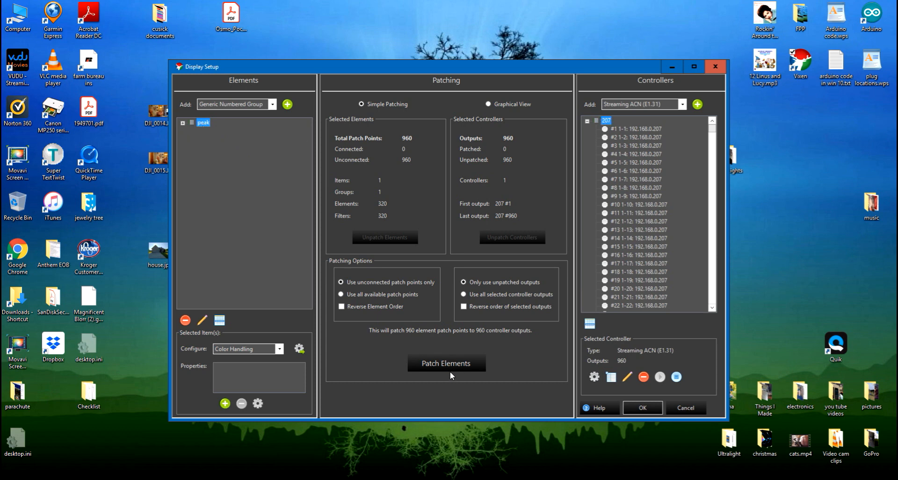
{"action": "left_click", "coordinate": [446, 363]}
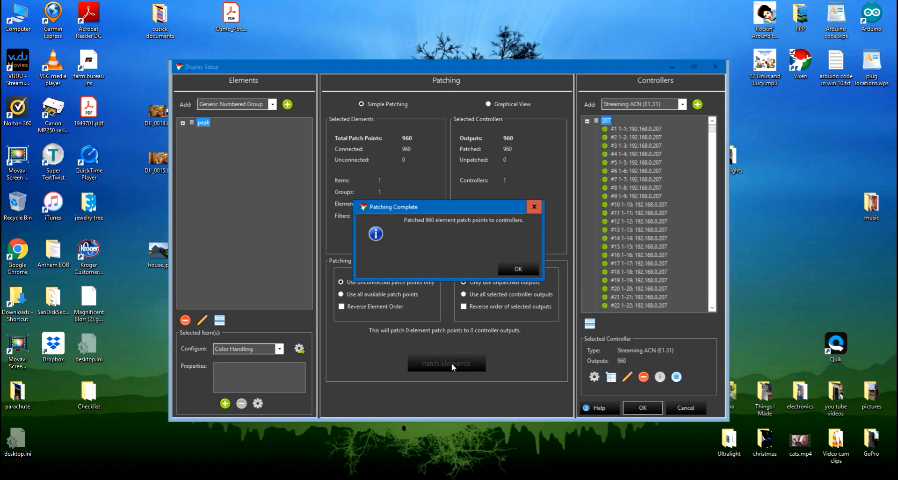
{"action": "mouse_move", "coordinate": [429, 226]}
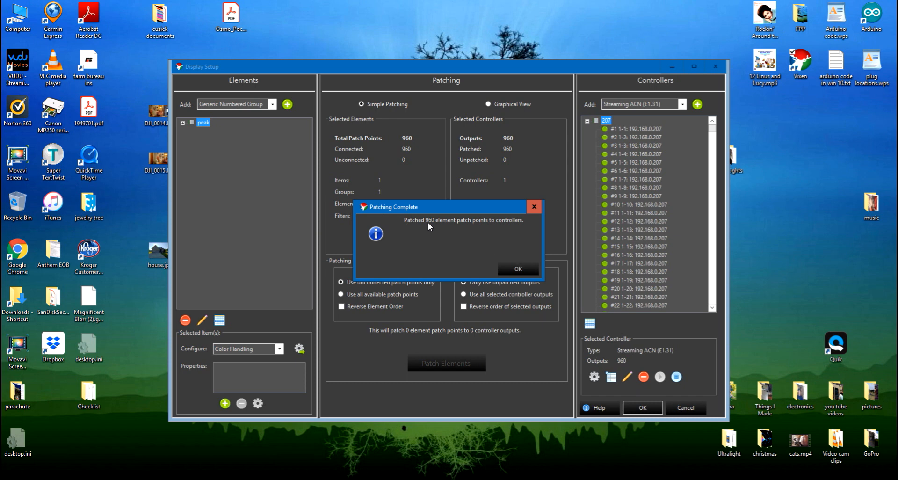
{"action": "mouse_move", "coordinate": [518, 229]}
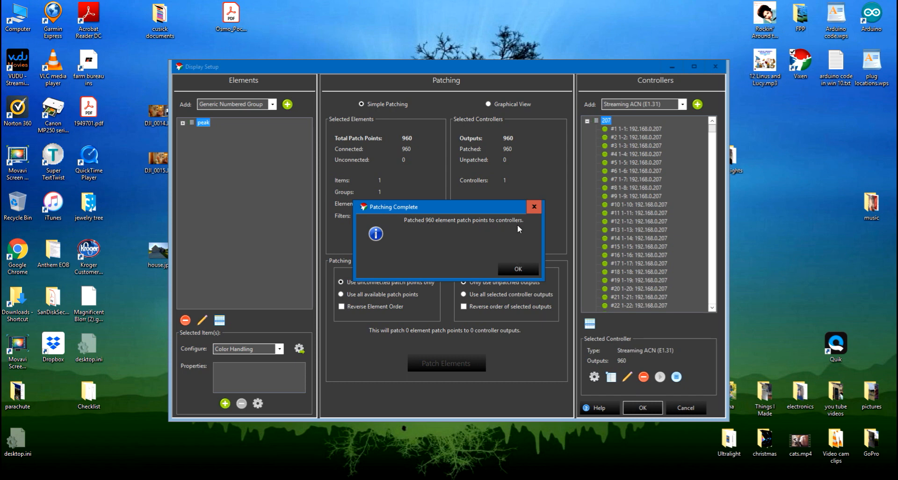
{"action": "left_click", "coordinate": [518, 268]}
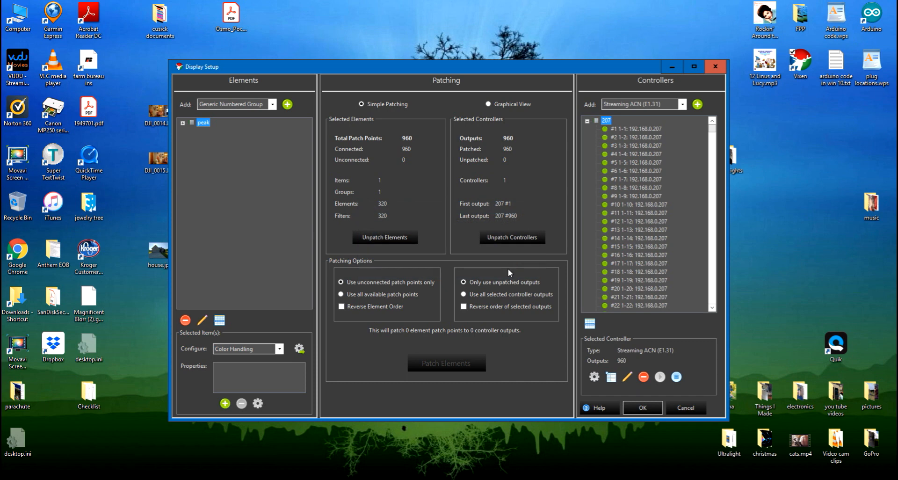
{"action": "mouse_move", "coordinate": [599, 328]}
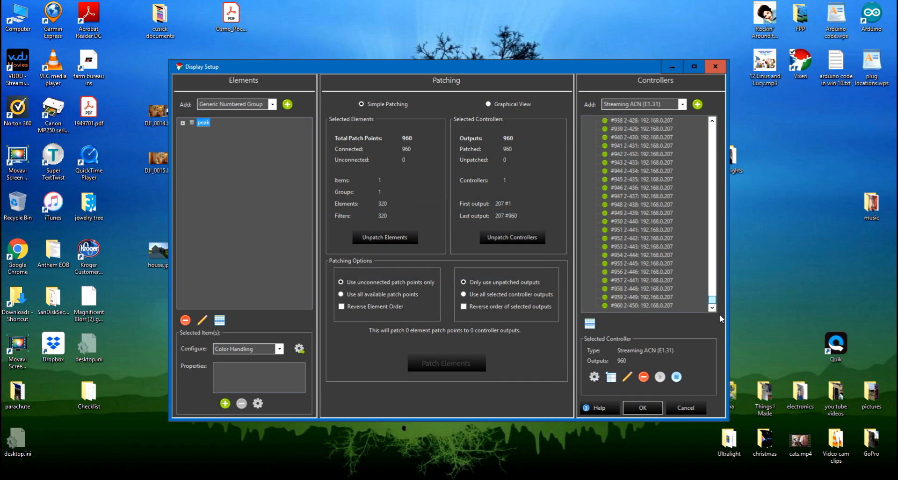
{"action": "scroll", "scroll_direction": "up", "scroll_amount": 3}
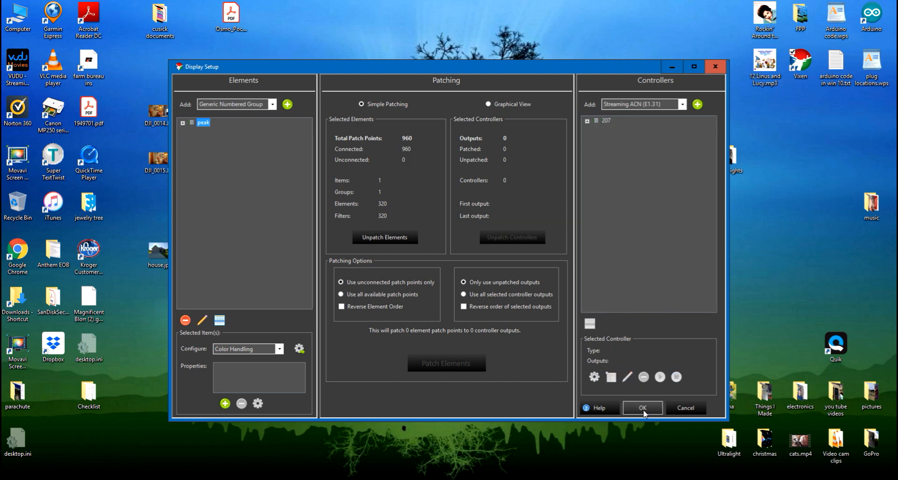
{"action": "mouse_move", "coordinate": [715, 66]}
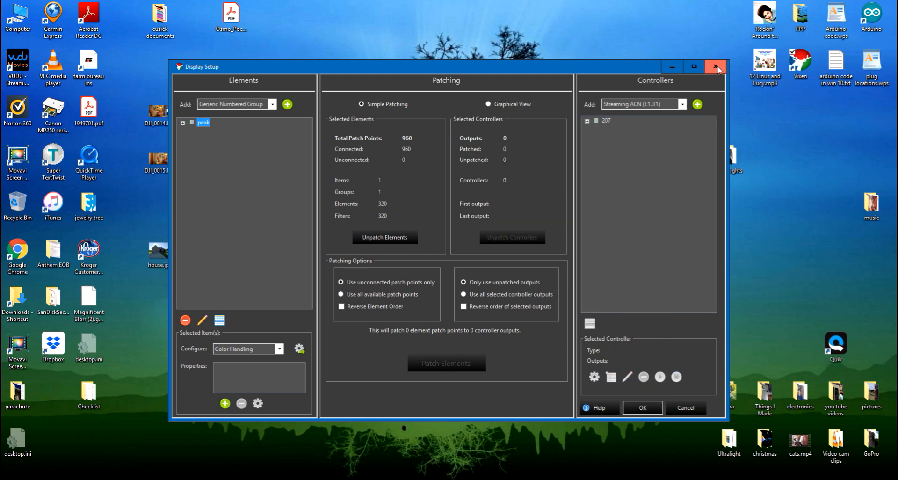
{"action": "mouse_move", "coordinate": [642, 407]}
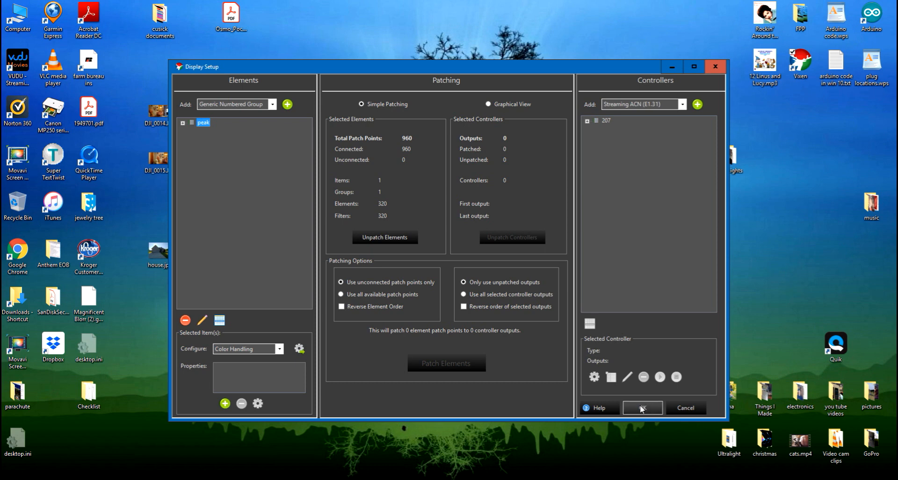
Close Display Setup and create a new sequence from Vixen Administration.
{"action": "left_click", "coordinate": [641, 408]}
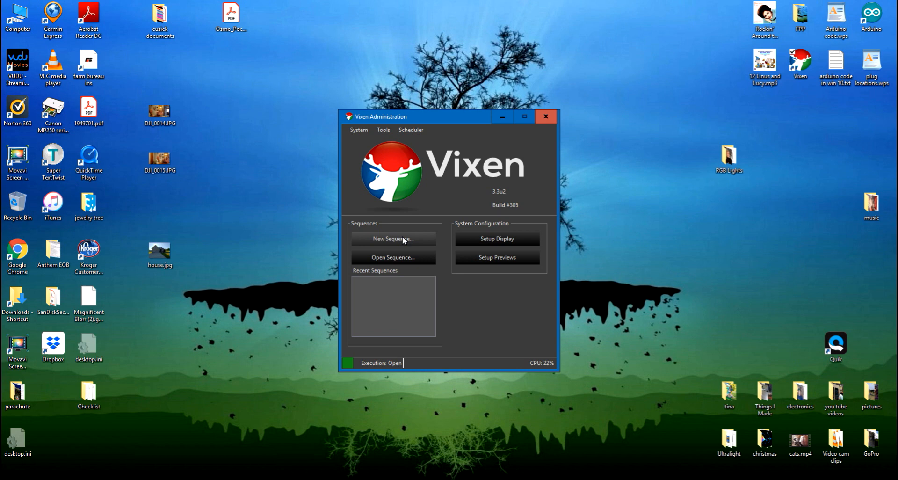
{"action": "left_click", "coordinate": [393, 238]}
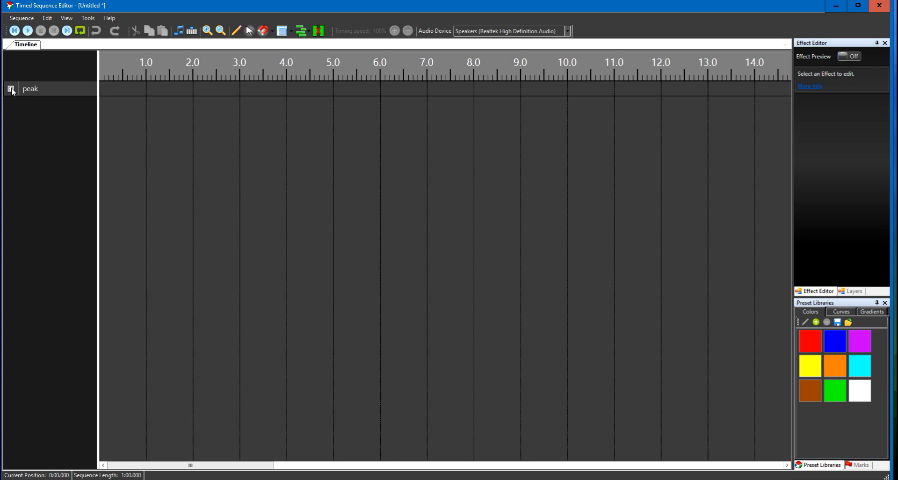
Expand the peak group's garage rows, then collapse them again in the timeline.
{"action": "left_click", "coordinate": [10, 89]}
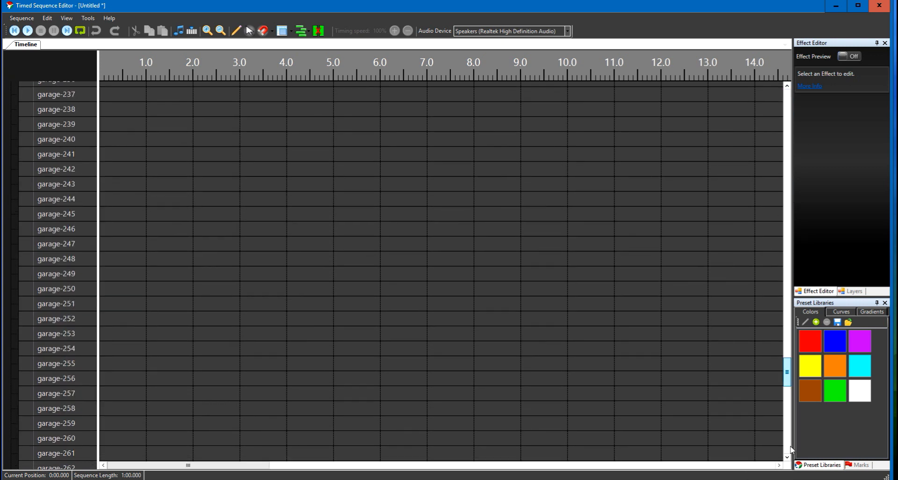
{"action": "scroll", "scroll_direction": "up", "scroll_amount": 3}
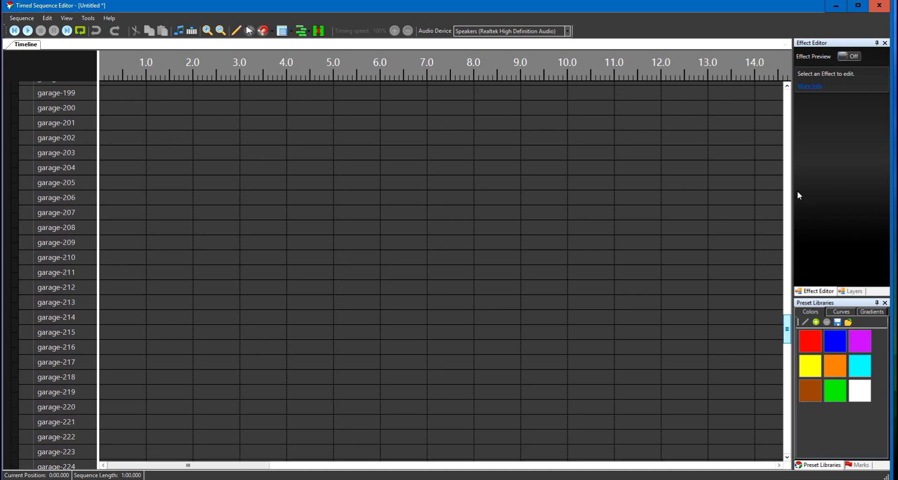
{"action": "scroll", "scroll_direction": "up", "scroll_amount": 3}
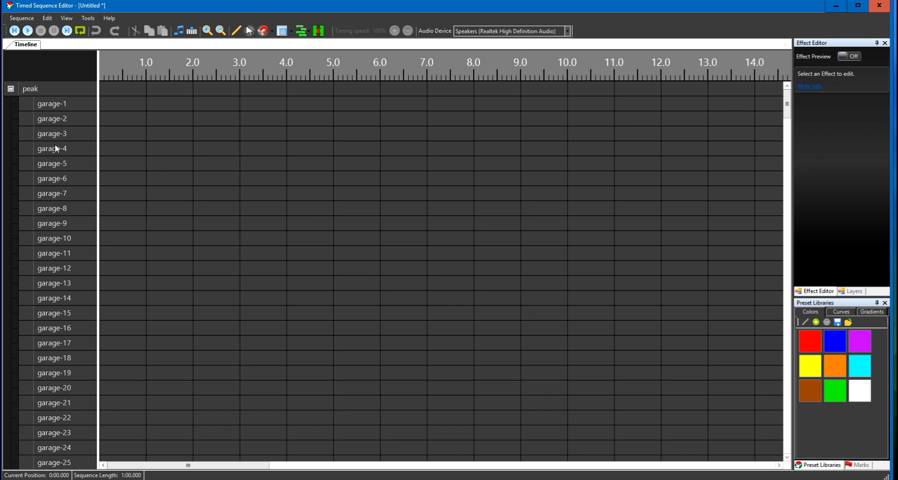
{"action": "left_click", "coordinate": [10, 89]}
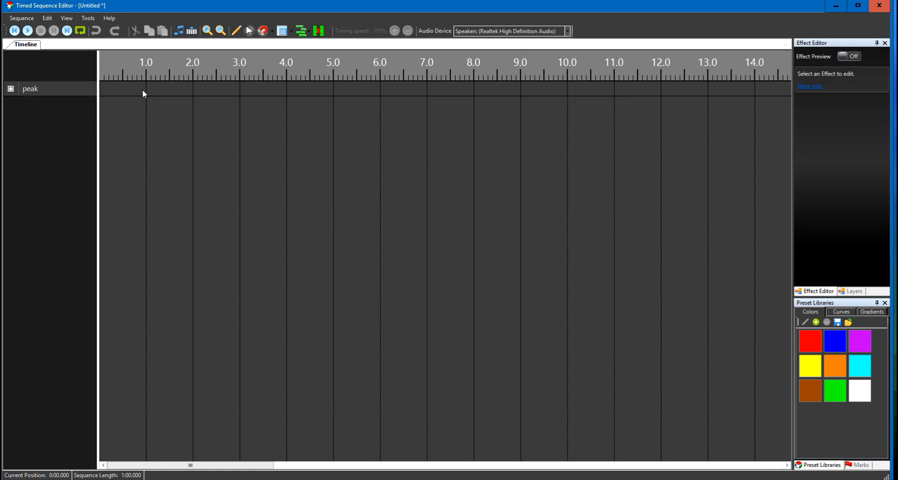
Add a Set Level effect to the peak row, spanning roughly 1 to 3 seconds.
{"action": "right_click", "coordinate": [143, 89]}
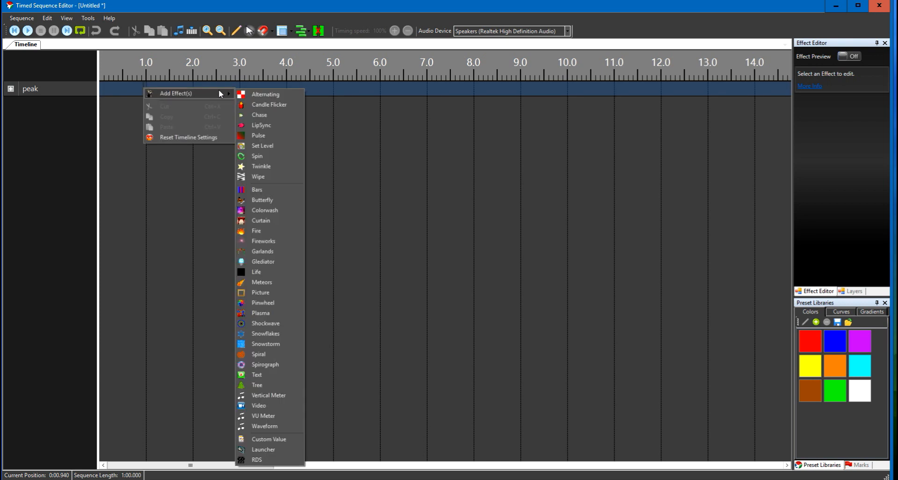
{"action": "mouse_move", "coordinate": [262, 146]}
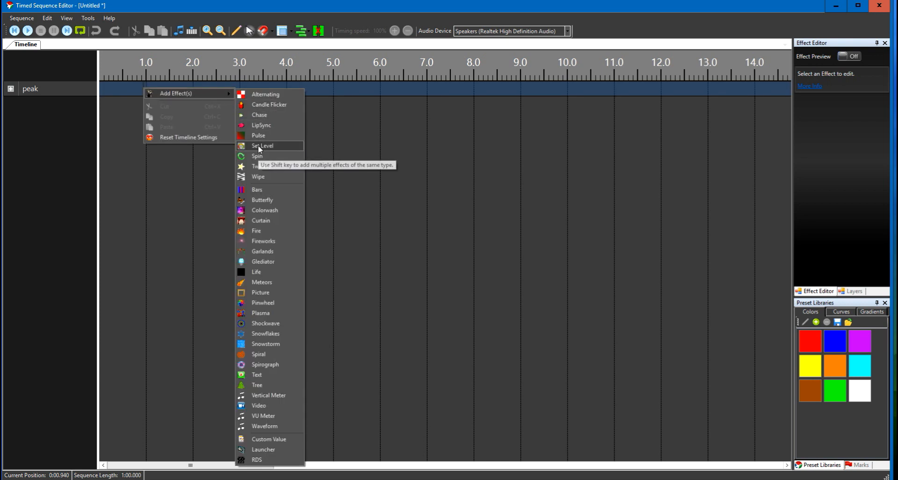
{"action": "left_click", "coordinate": [261, 145]}
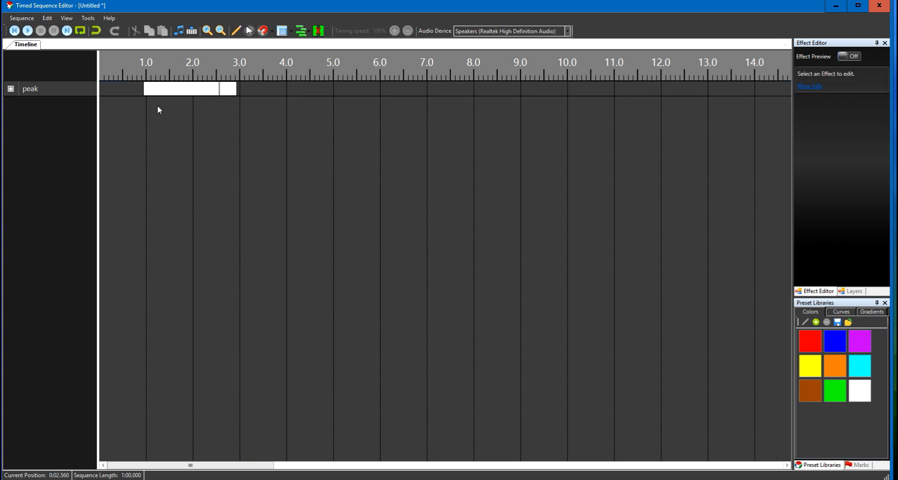
{"action": "mouse_move", "coordinate": [55, 31]}
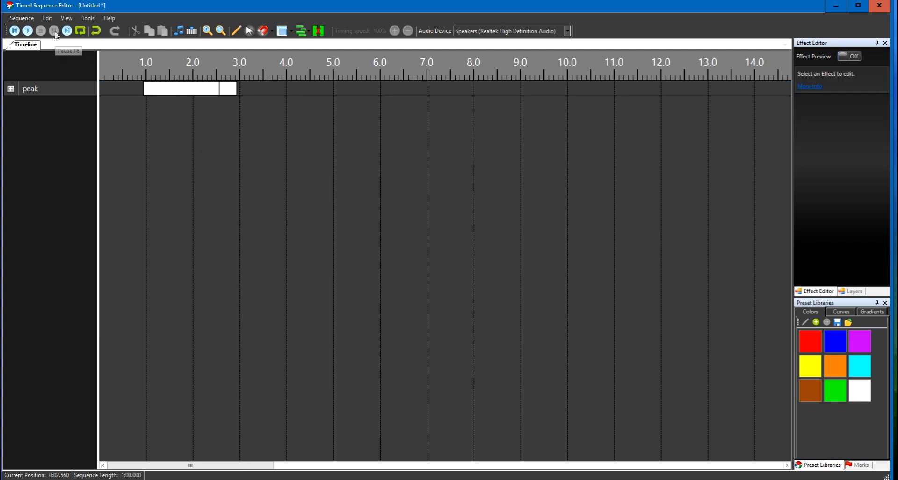
{"action": "mouse_move", "coordinate": [66, 31]}
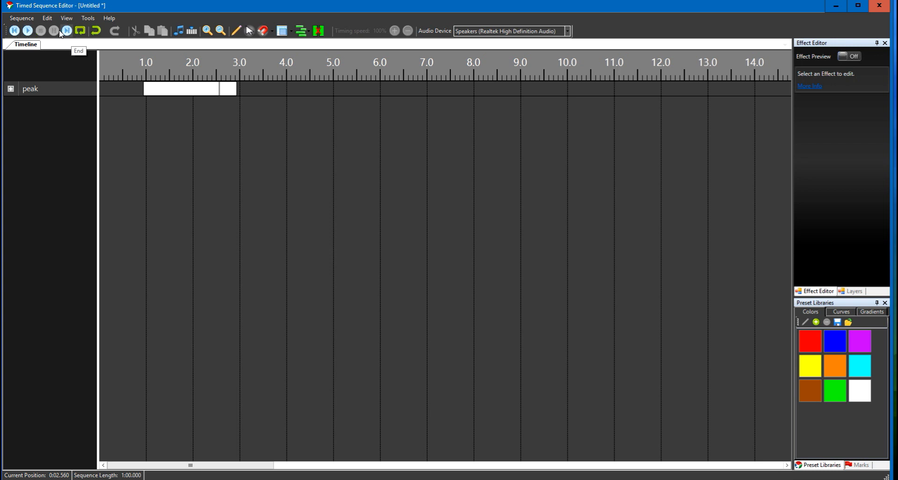
{"action": "mouse_move", "coordinate": [54, 31]}
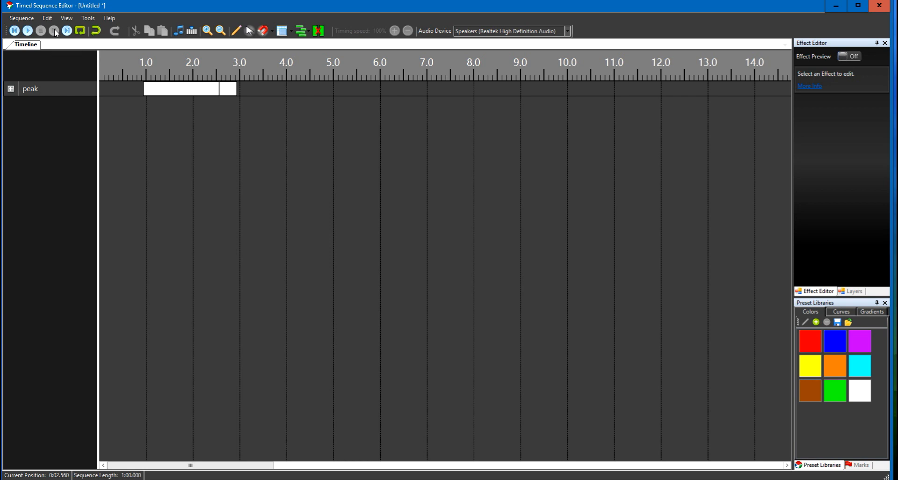
{"action": "mouse_move", "coordinate": [55, 47]}
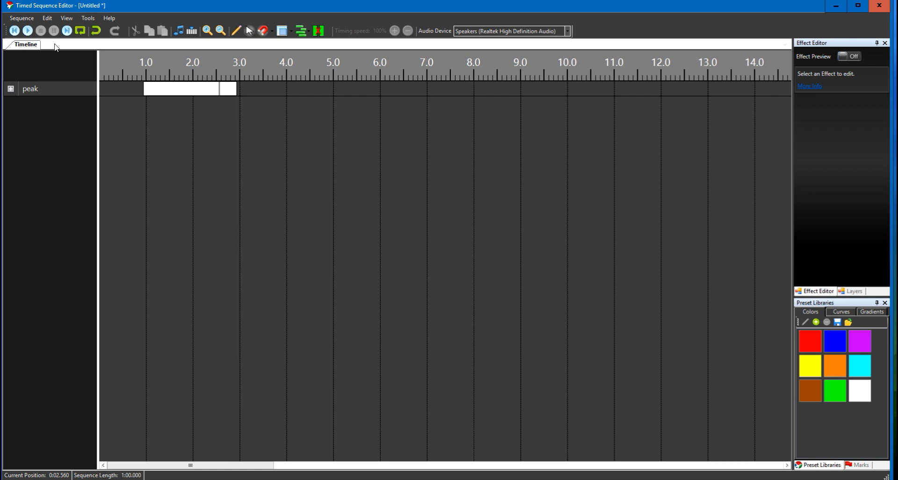
{"action": "mouse_move", "coordinate": [55, 31]}
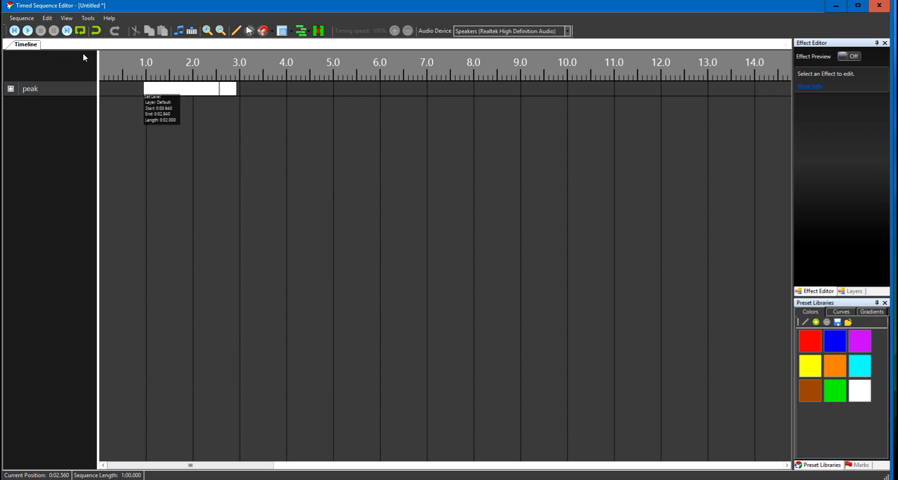
{"action": "mouse_move", "coordinate": [54, 30]}
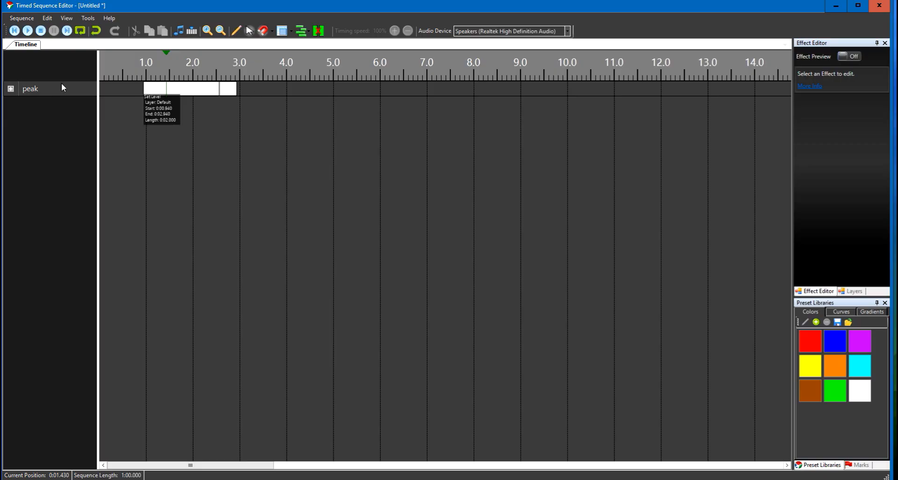
{"action": "mouse_move", "coordinate": [249, 109]}
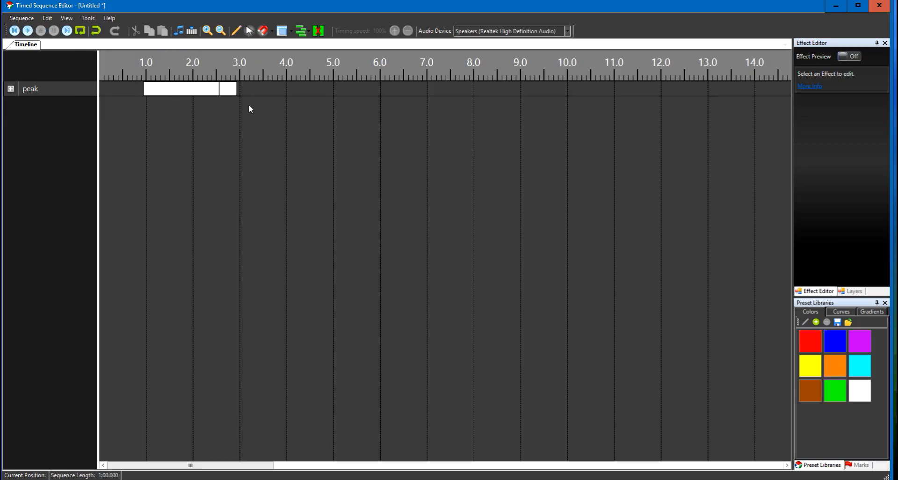
Delete the Set Level effect and add a Chase on peak stretched to 10.0 seconds.
{"action": "right_click", "coordinate": [181, 88]}
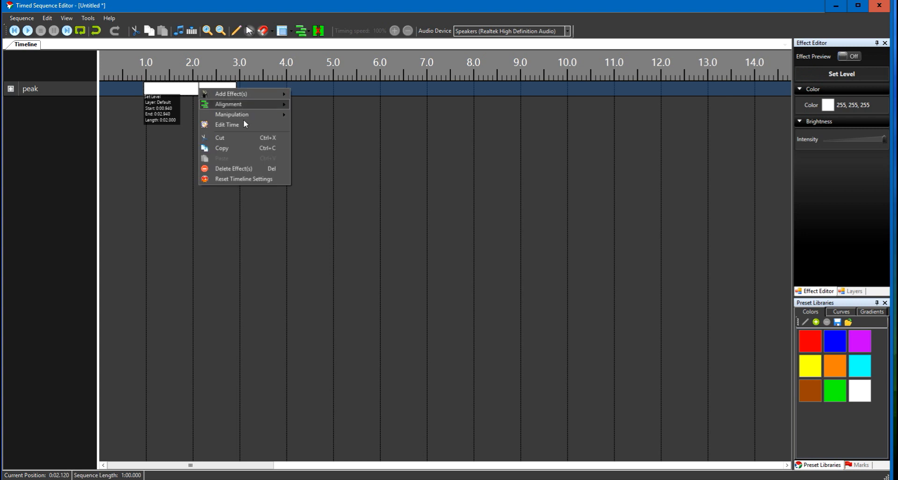
{"action": "left_click", "coordinate": [233, 168]}
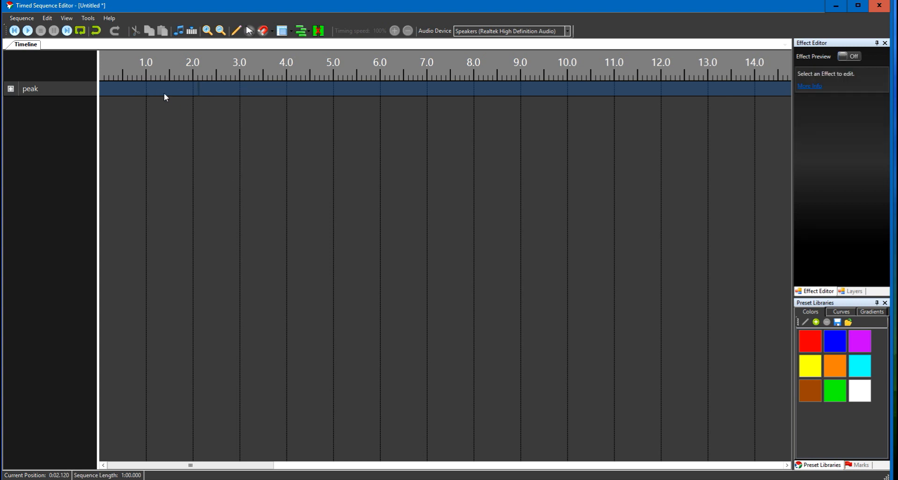
{"action": "right_click", "coordinate": [165, 96]}
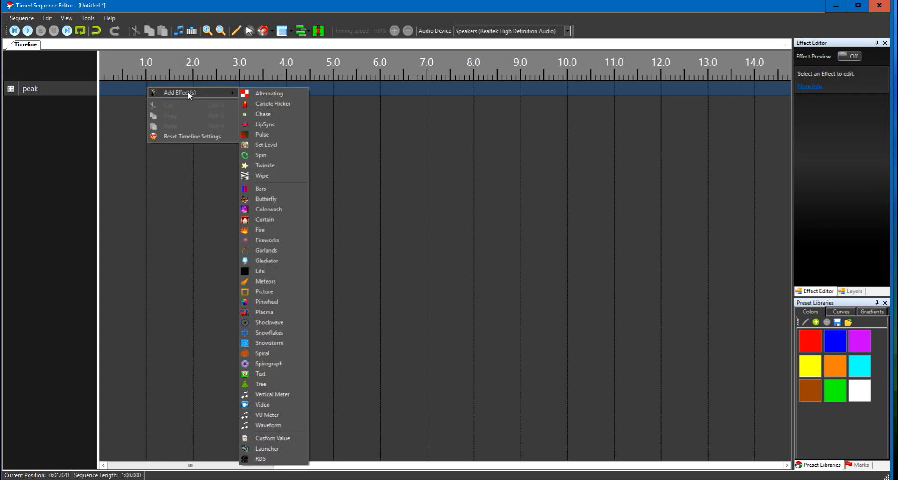
{"action": "mouse_move", "coordinate": [274, 117]}
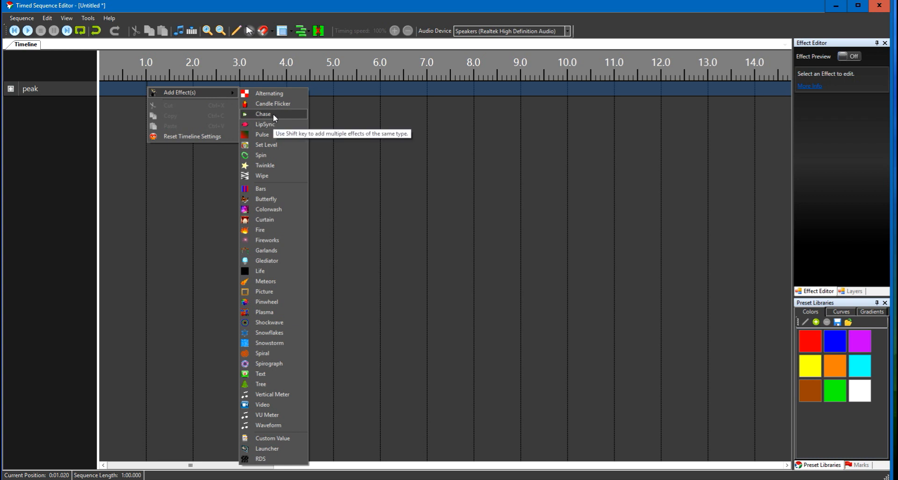
{"action": "left_click", "coordinate": [263, 114]}
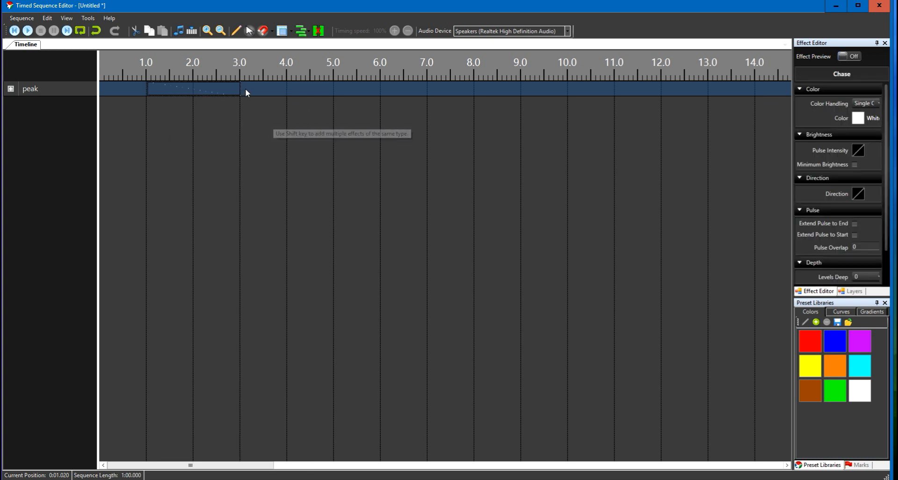
{"action": "left_click_drag", "start_coordinate": [236, 88], "coordinate": [477, 89]}
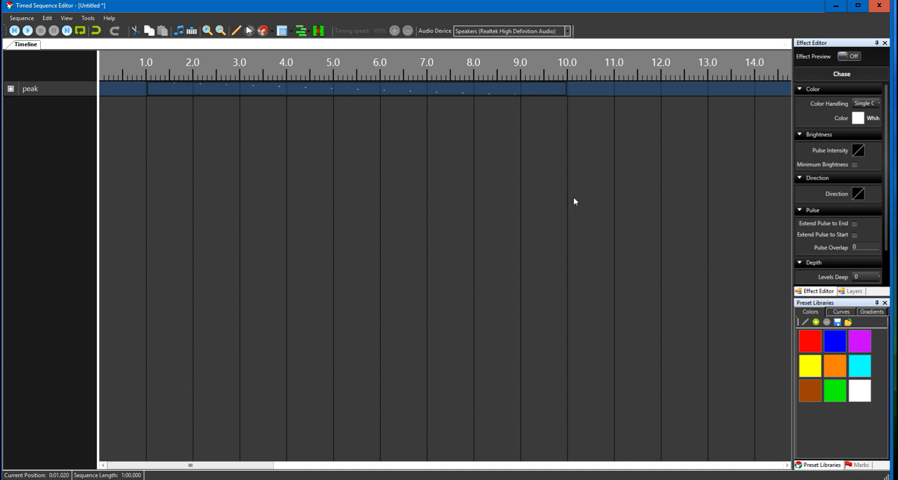
{"action": "mouse_move", "coordinate": [843, 345]}
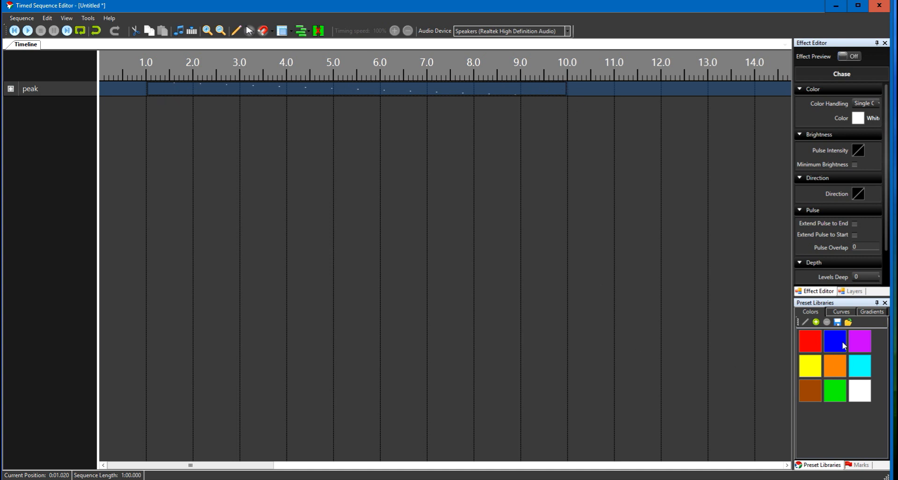
{"action": "mouse_move", "coordinate": [834, 341]}
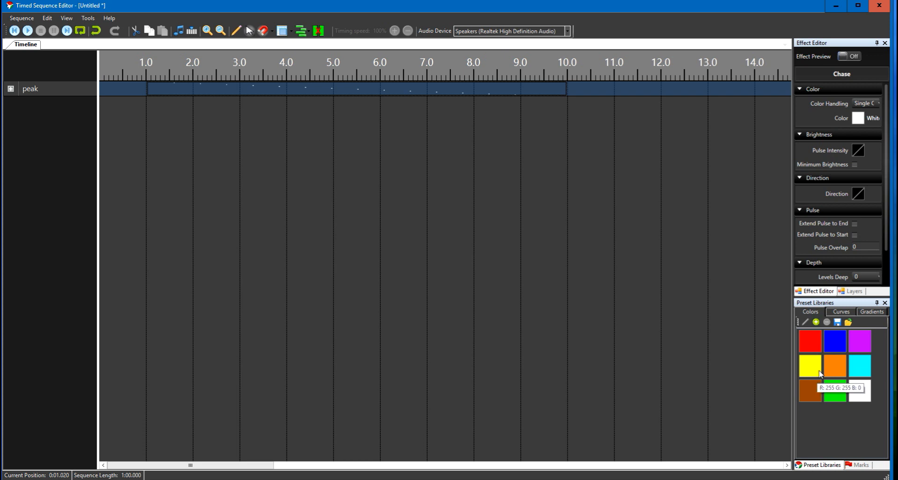
{"action": "mouse_move", "coordinate": [842, 371]}
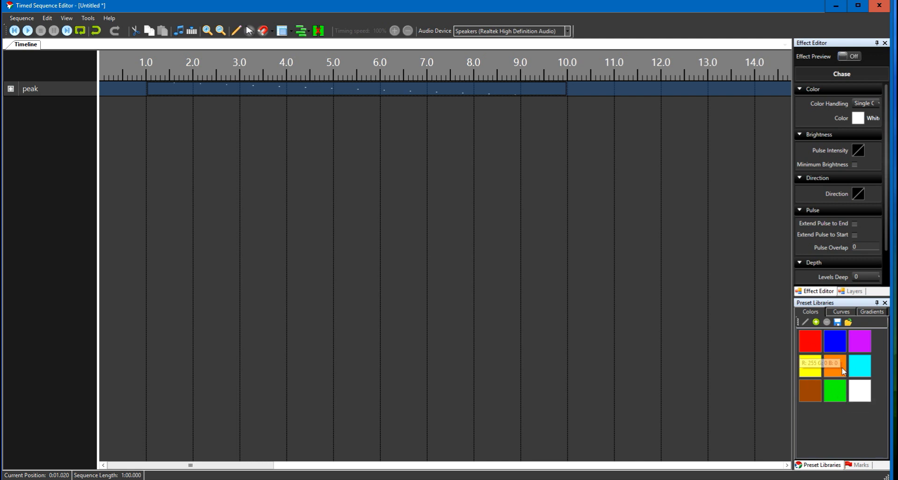
{"action": "mouse_move", "coordinate": [809, 340]}
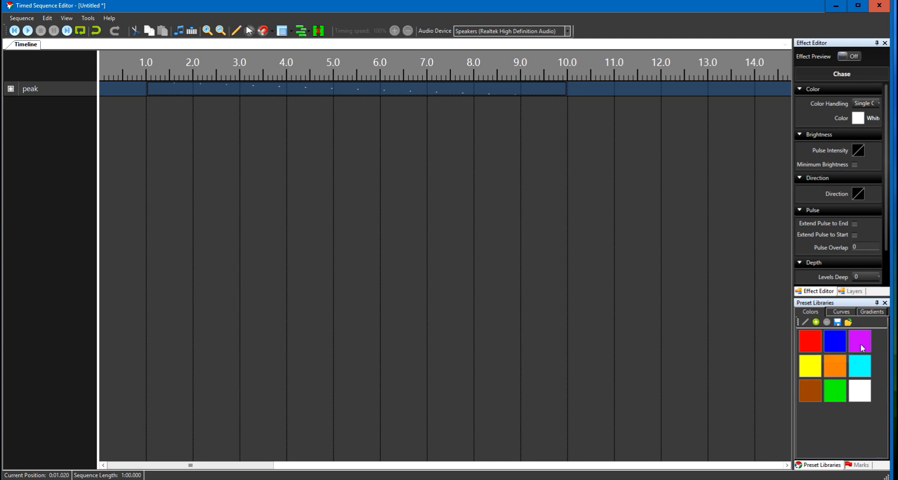
{"action": "mouse_move", "coordinate": [833, 340]}
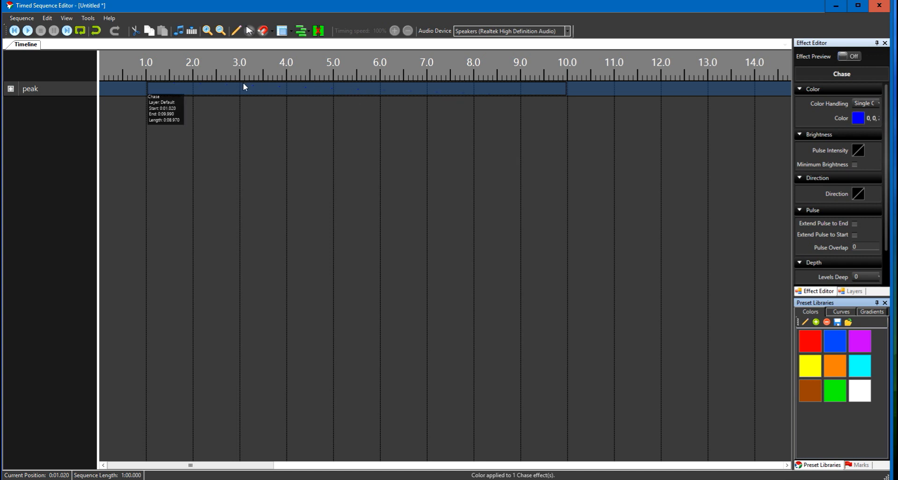
{"action": "mouse_move", "coordinate": [151, 131]}
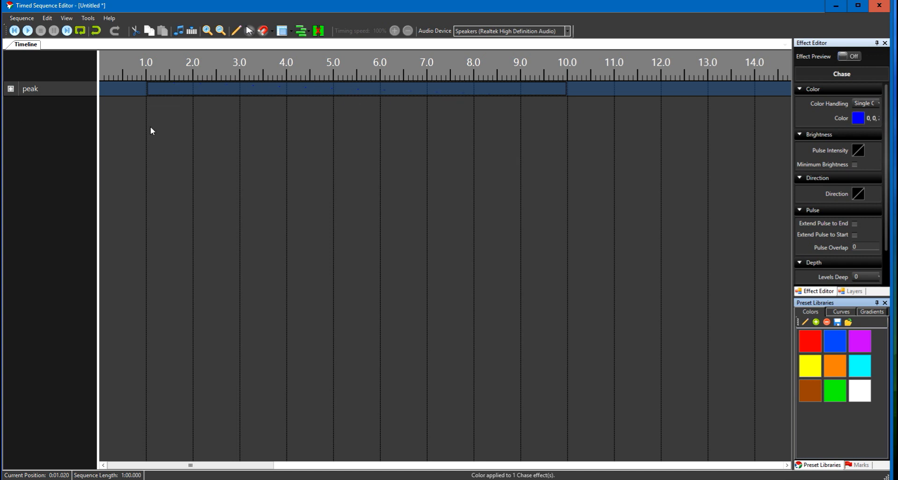
{"action": "mouse_move", "coordinate": [28, 31]}
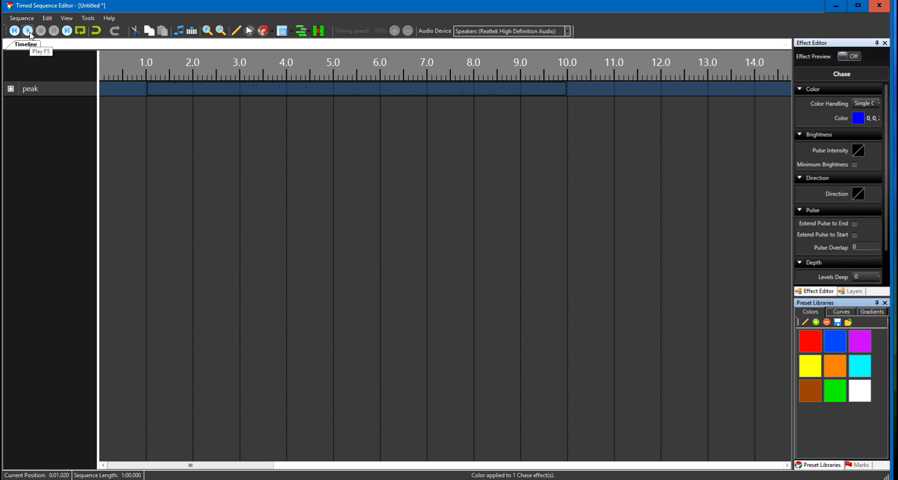